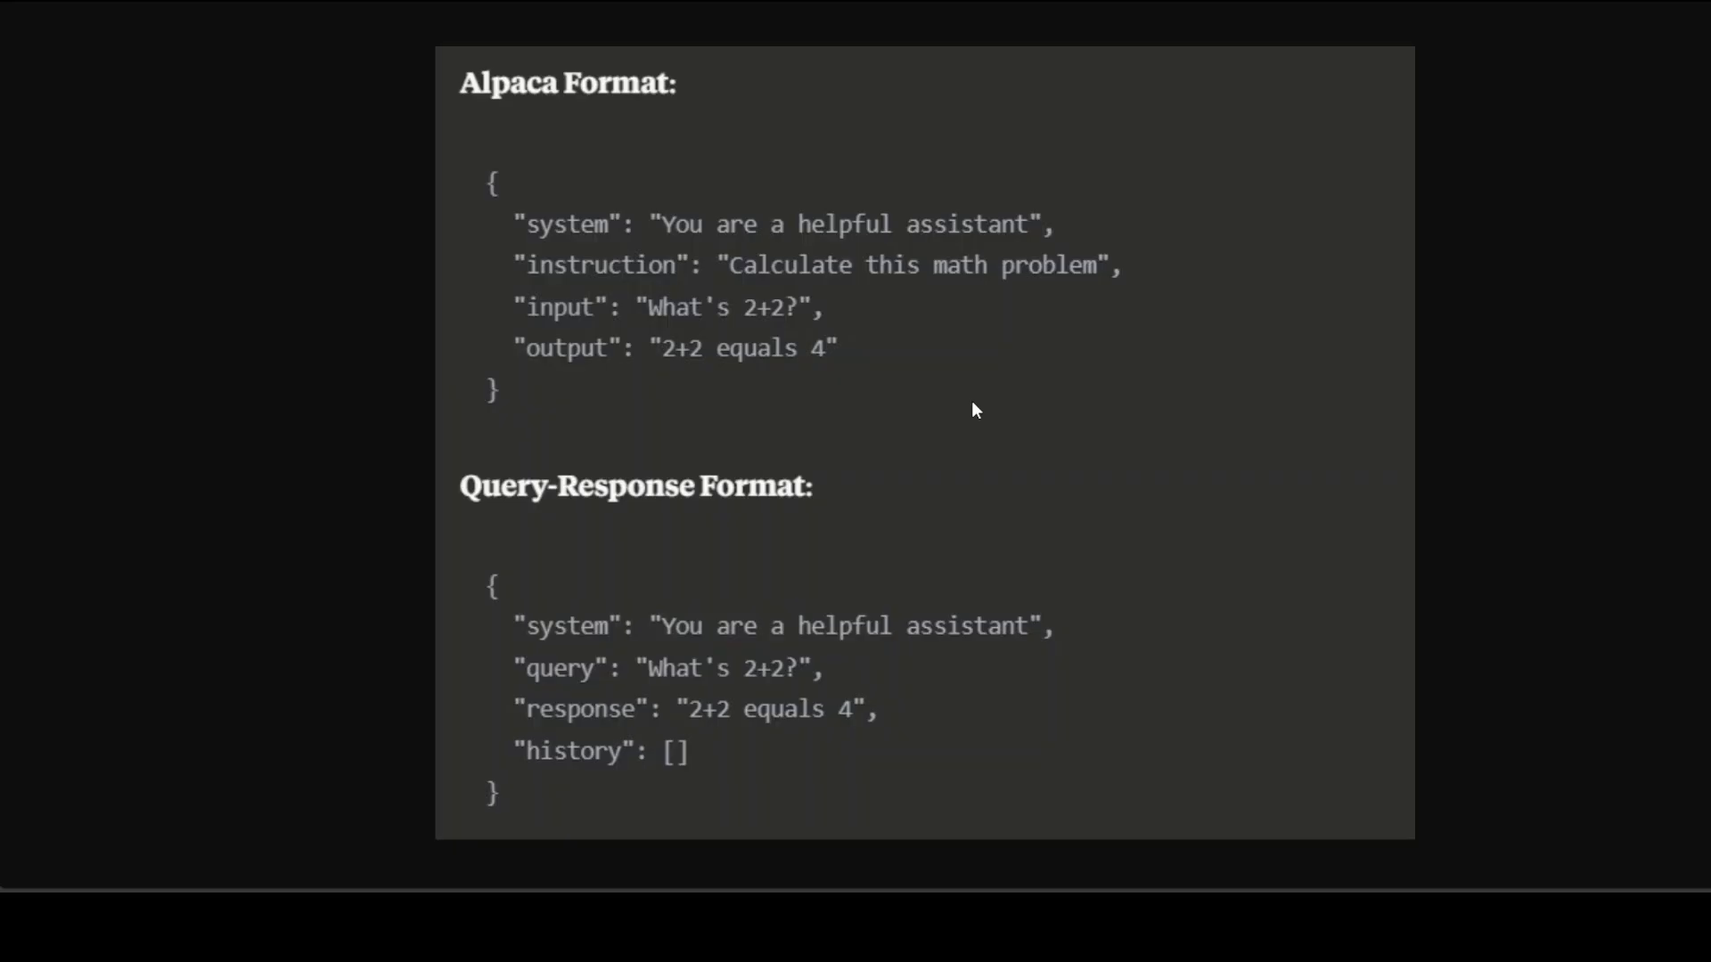
{"action": "mouse_move", "coordinate": [673, 776]}
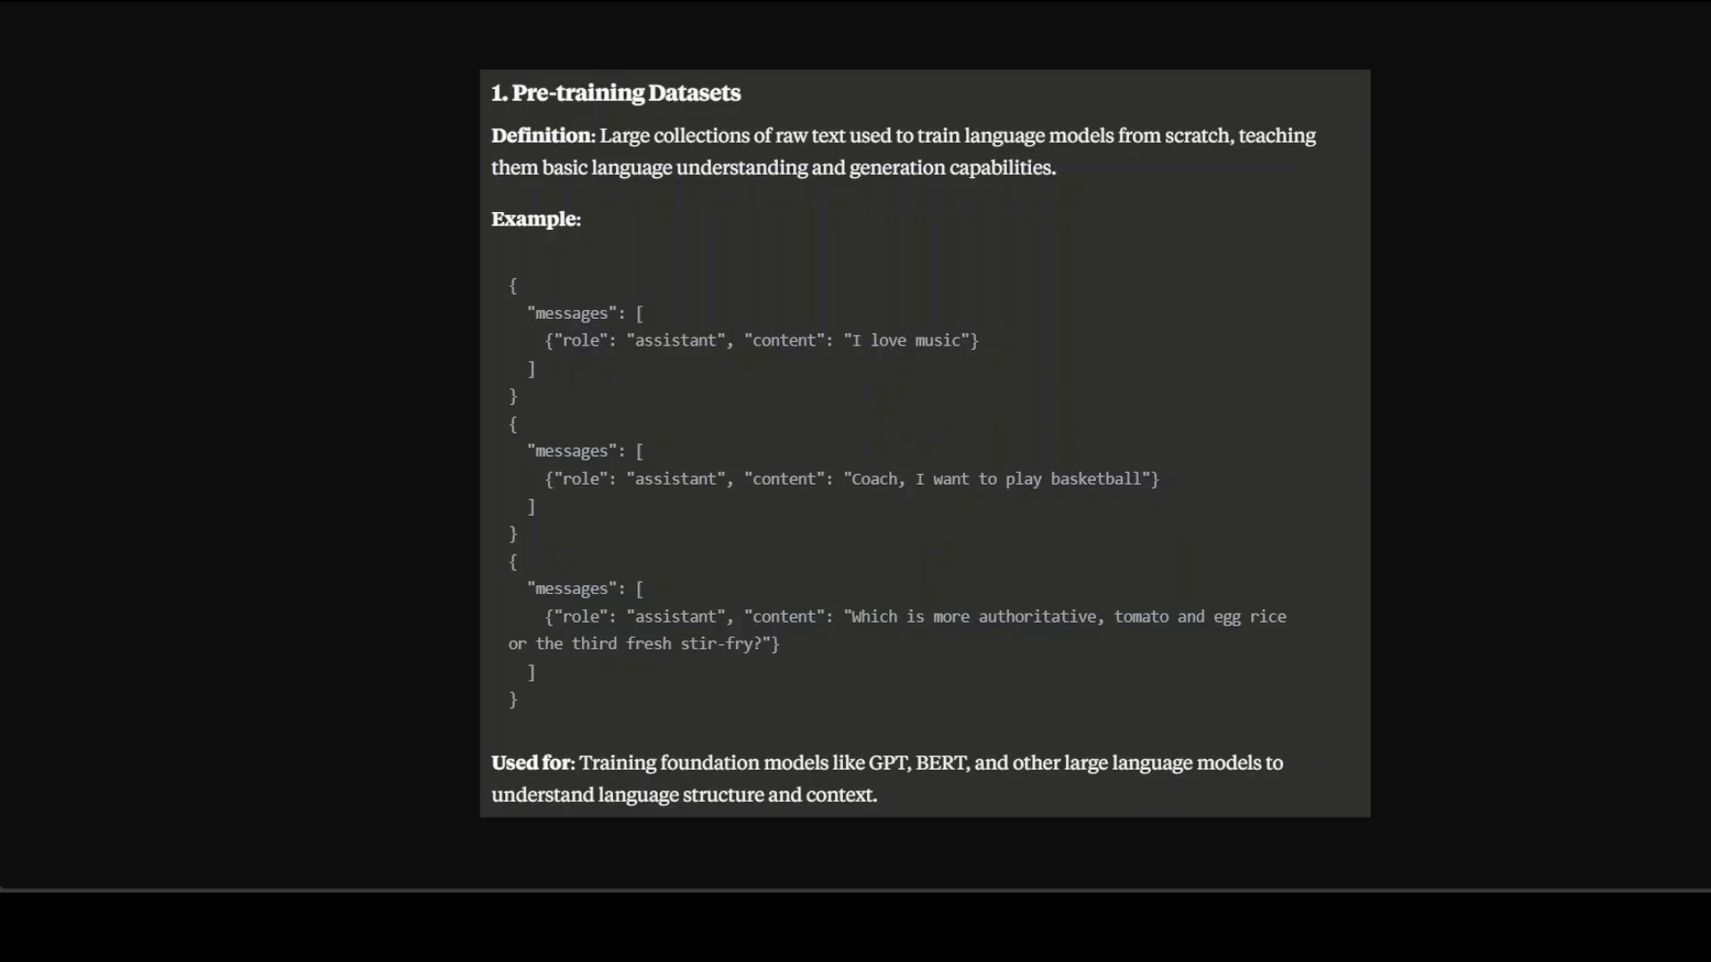
{"action": "mouse_move", "coordinate": [1505, 600]}
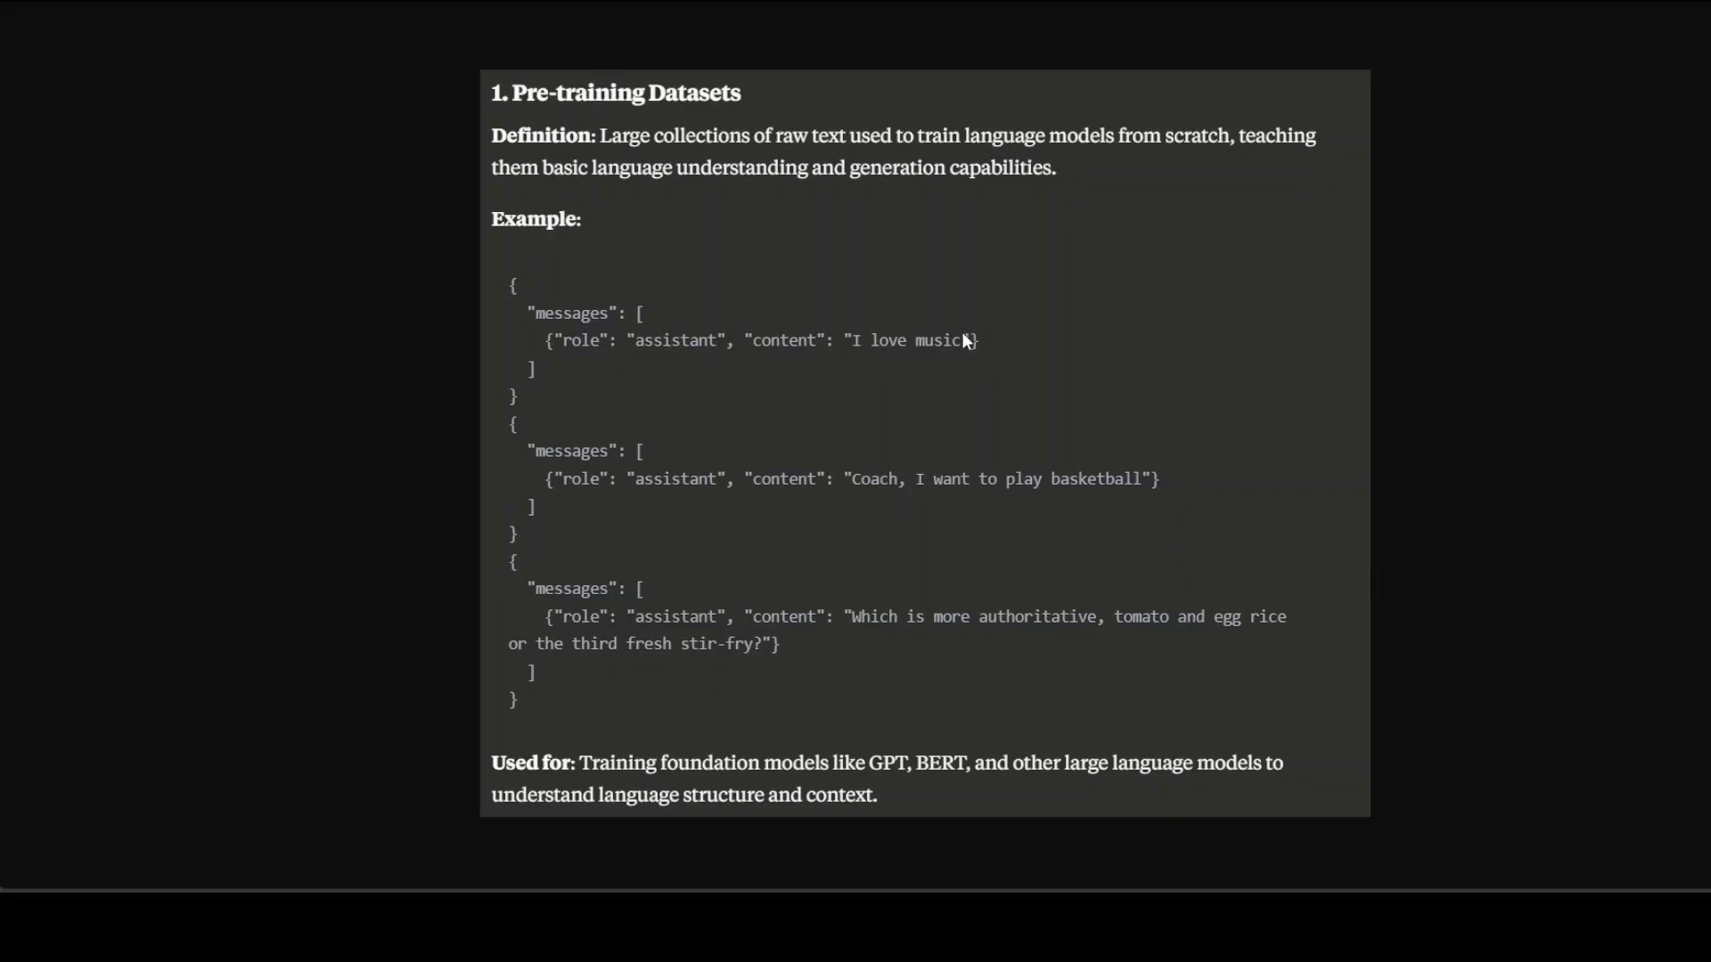
{"action": "mouse_move", "coordinate": [963, 340]}
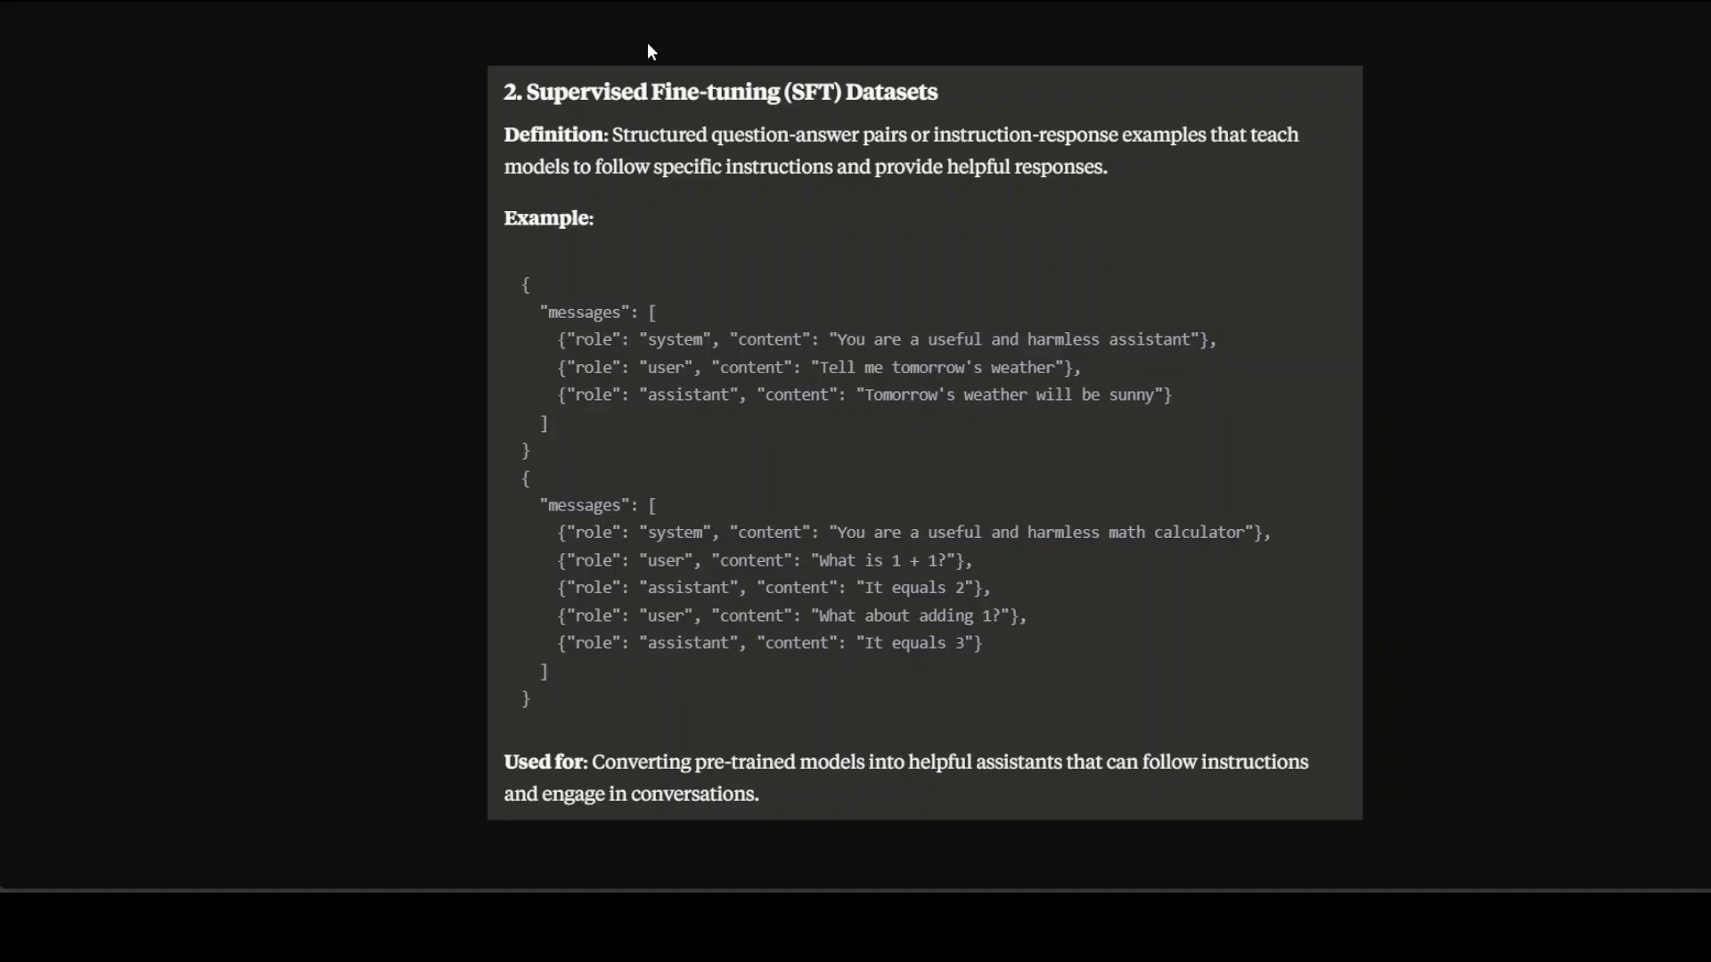
{"action": "mouse_move", "coordinate": [1626, 272]}
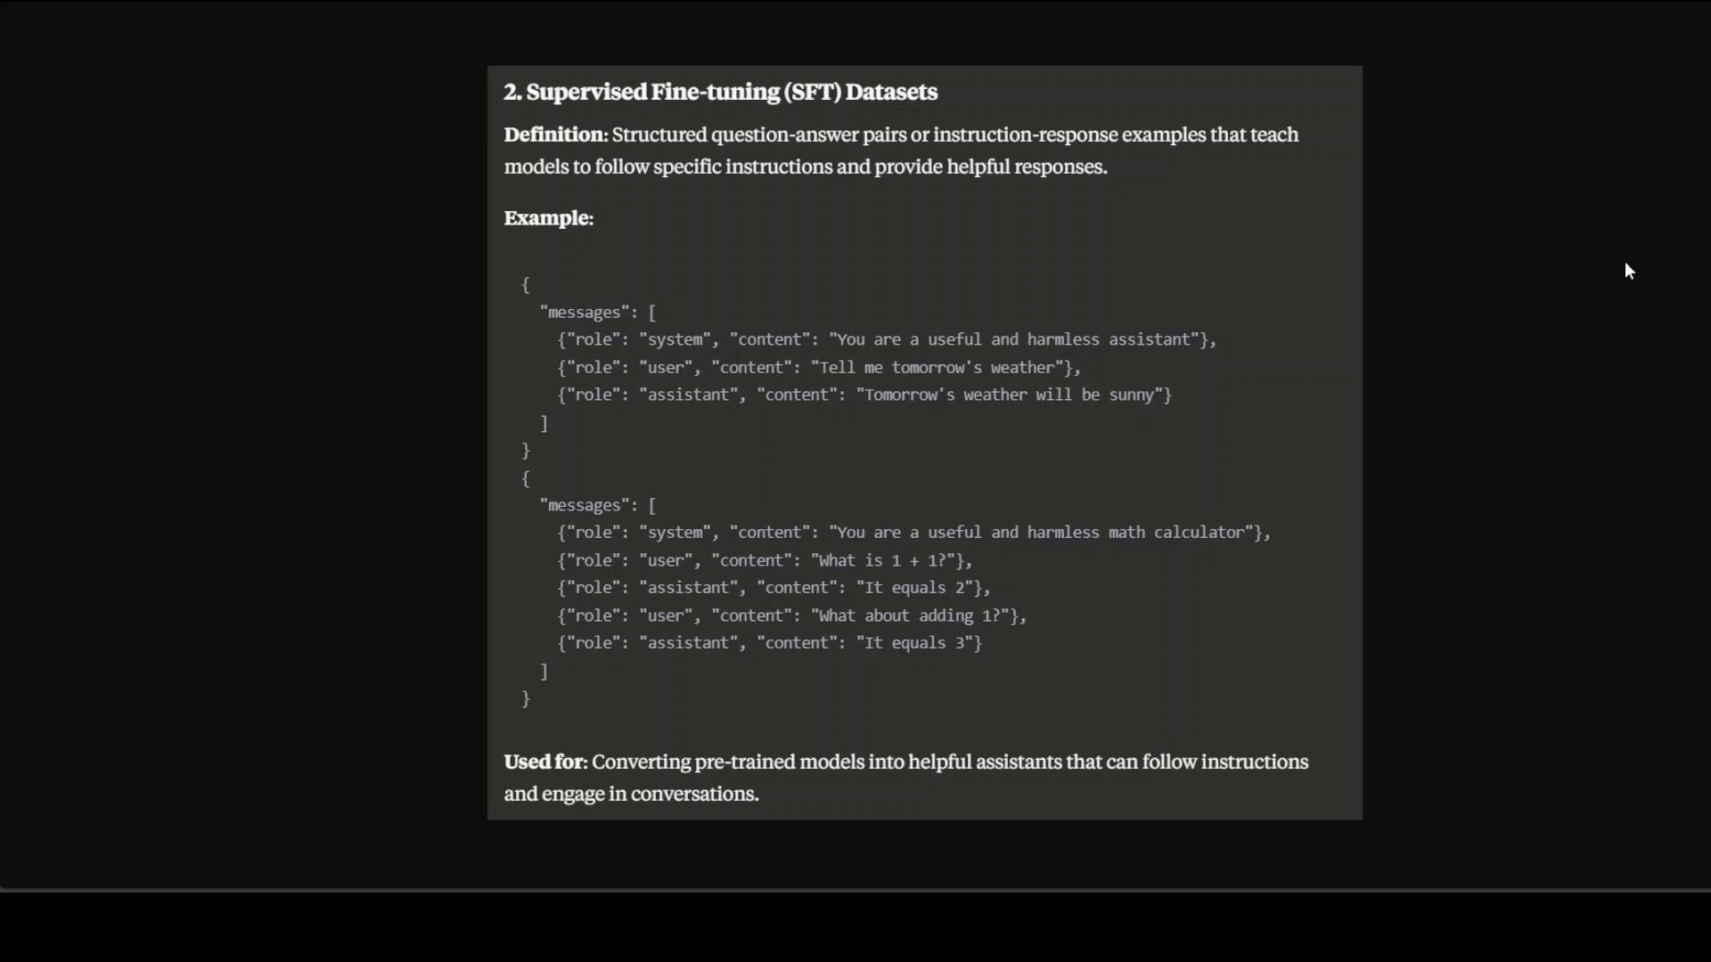
{"action": "mouse_move", "coordinate": [1008, 291]}
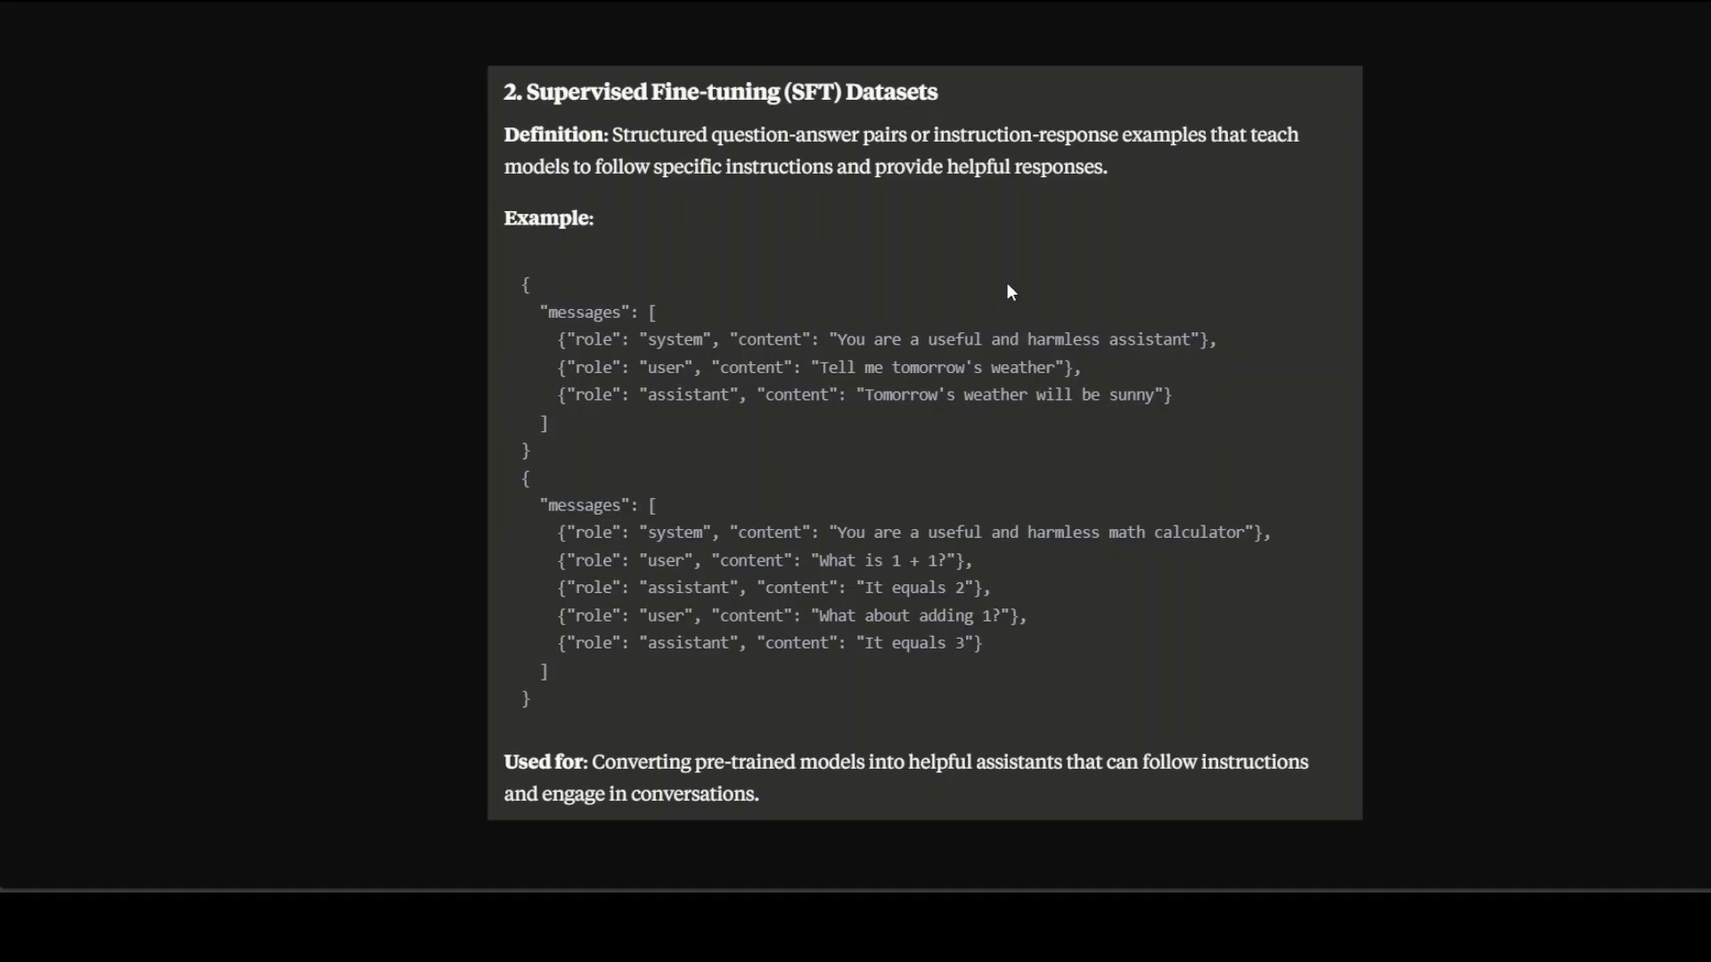
{"action": "mouse_move", "coordinate": [722, 468]}
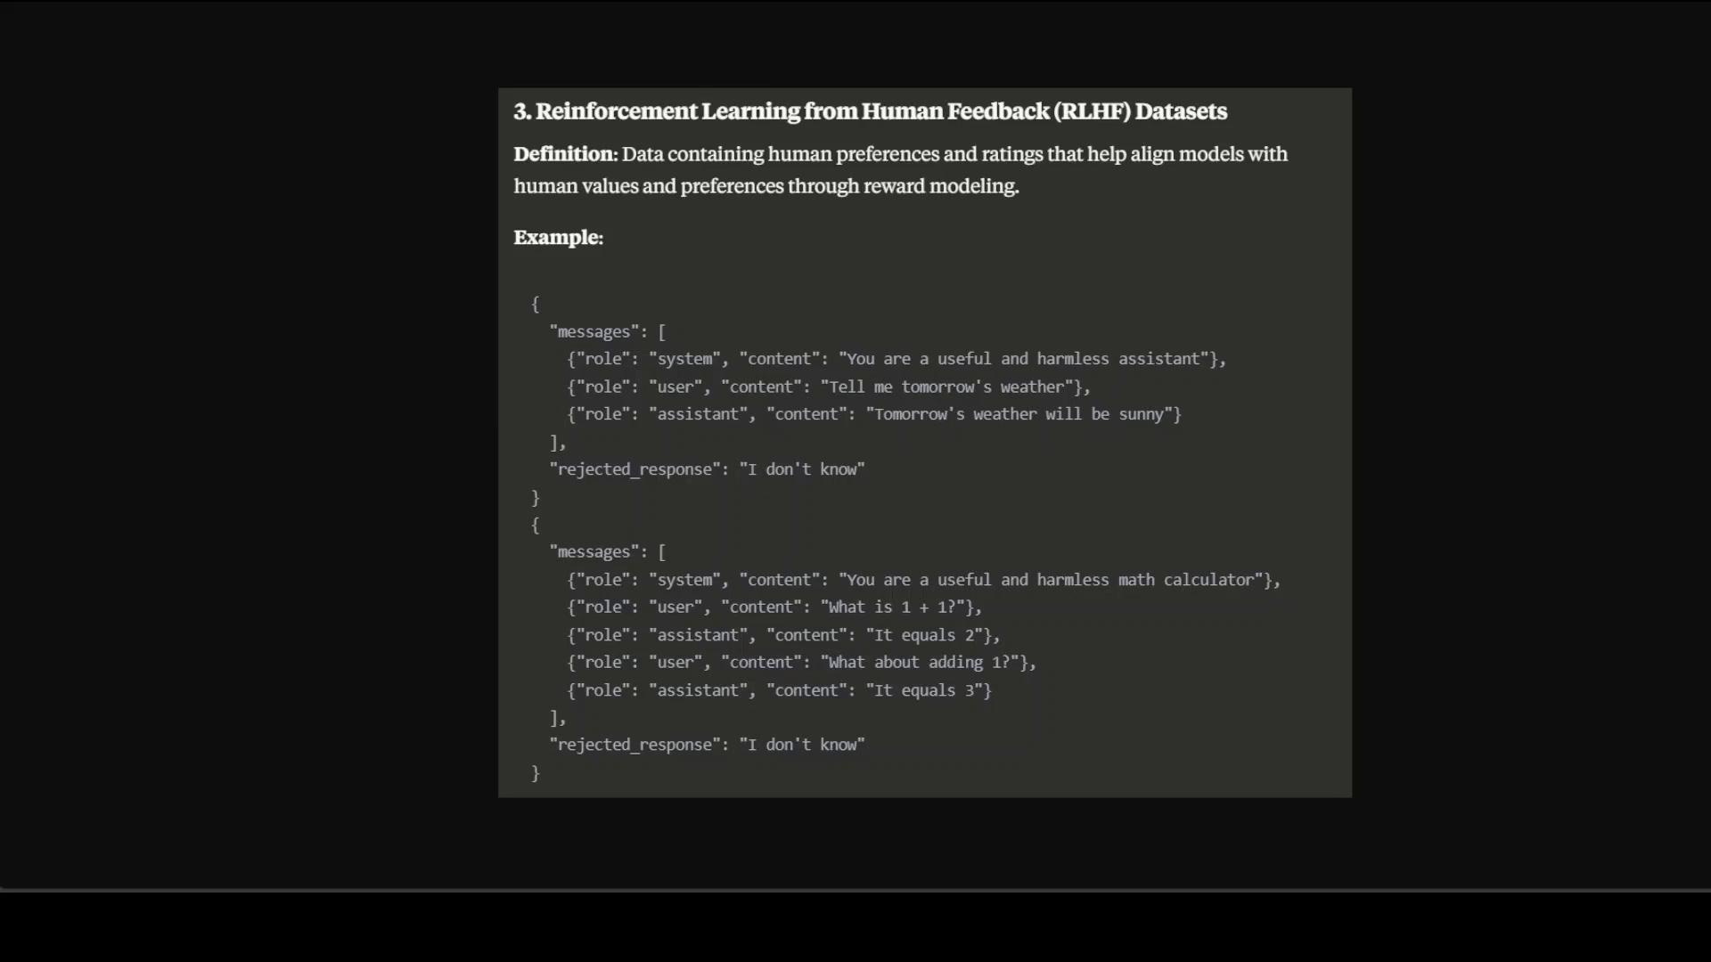
{"action": "mouse_move", "coordinate": [929, 518]}
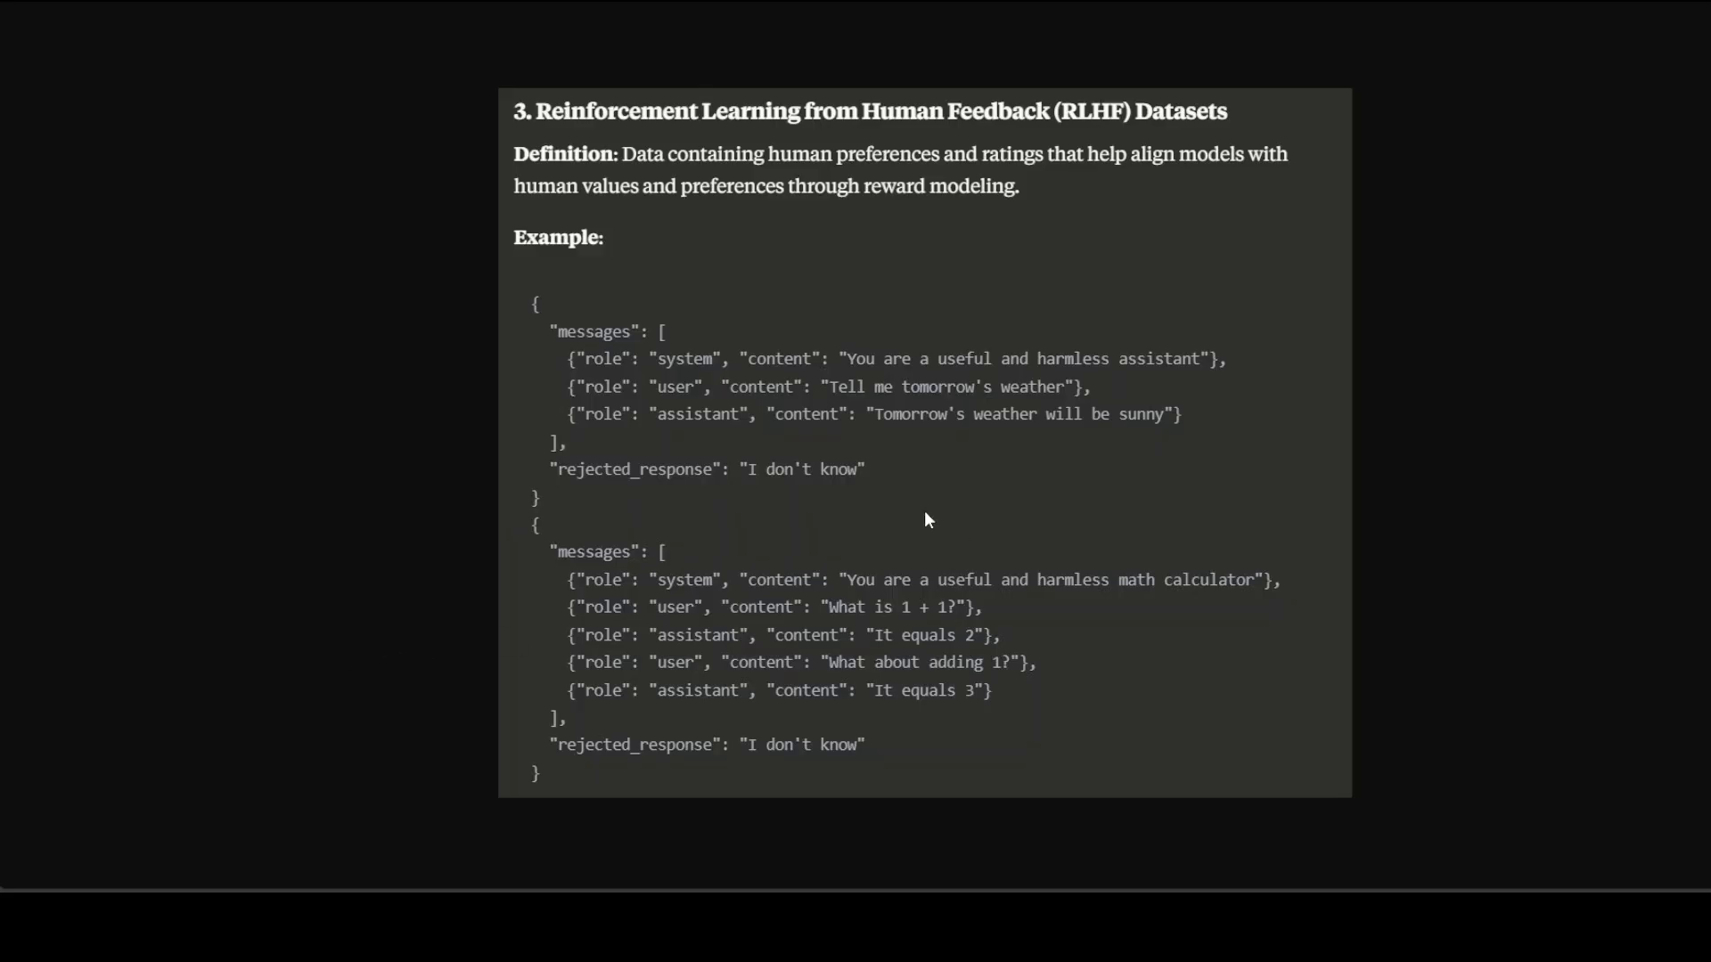
{"action": "mouse_move", "coordinate": [941, 486]}
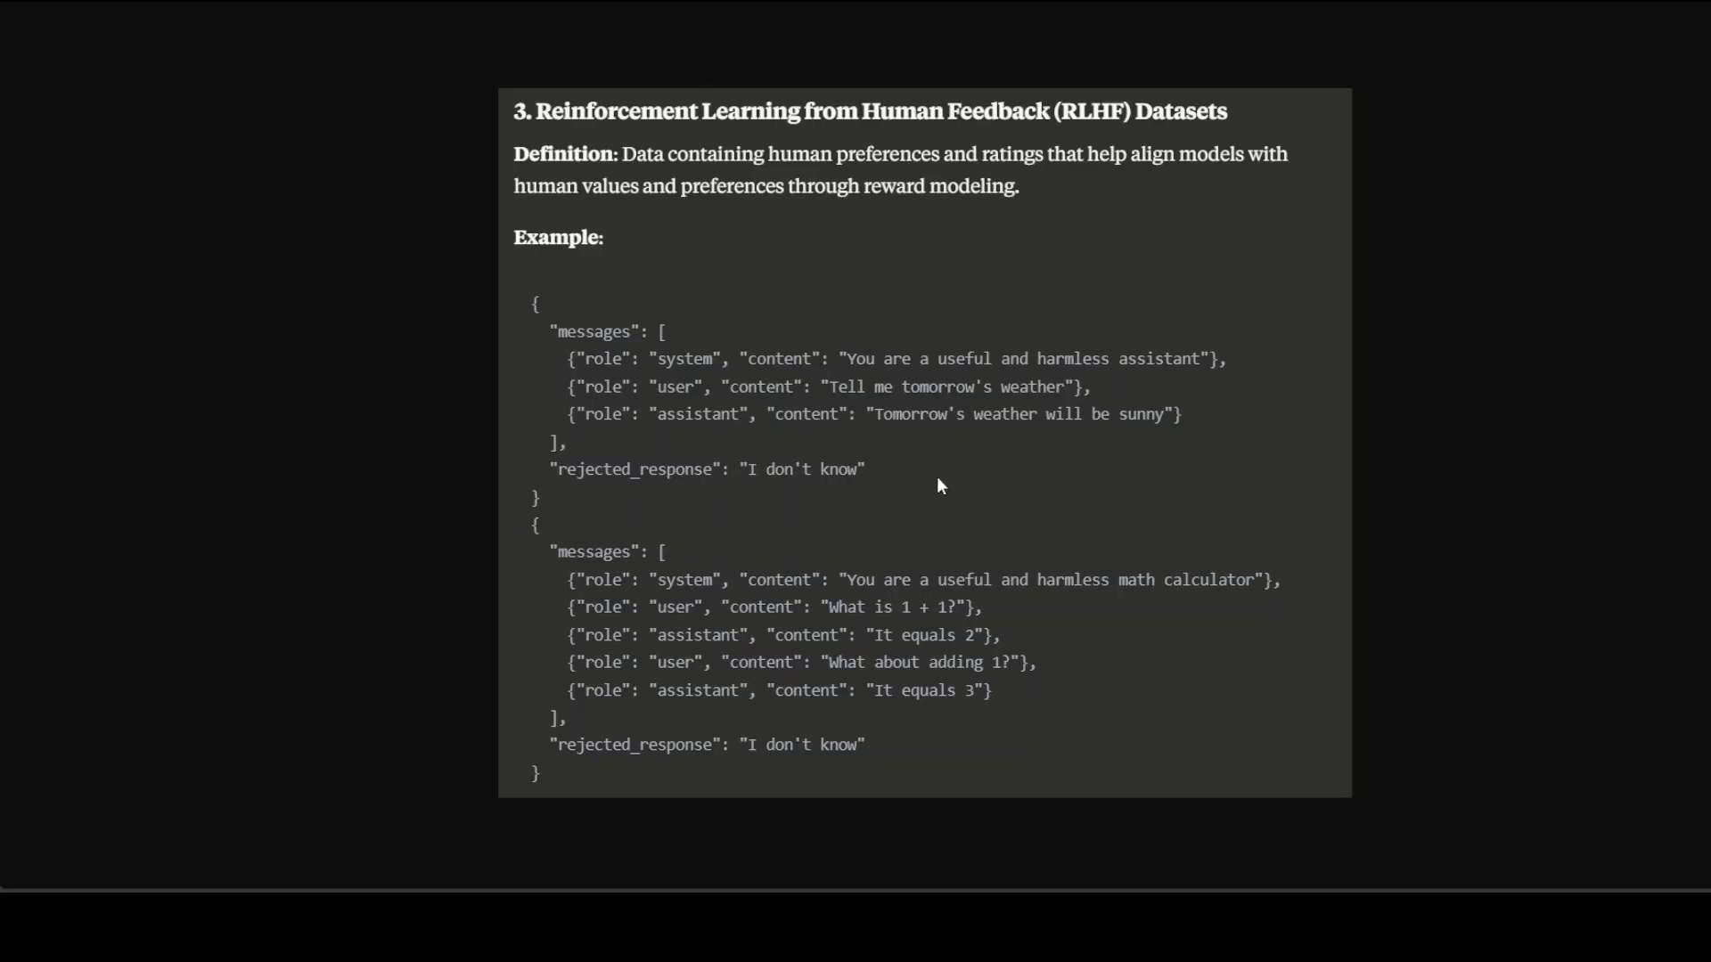
{"action": "mouse_move", "coordinate": [806, 420]}
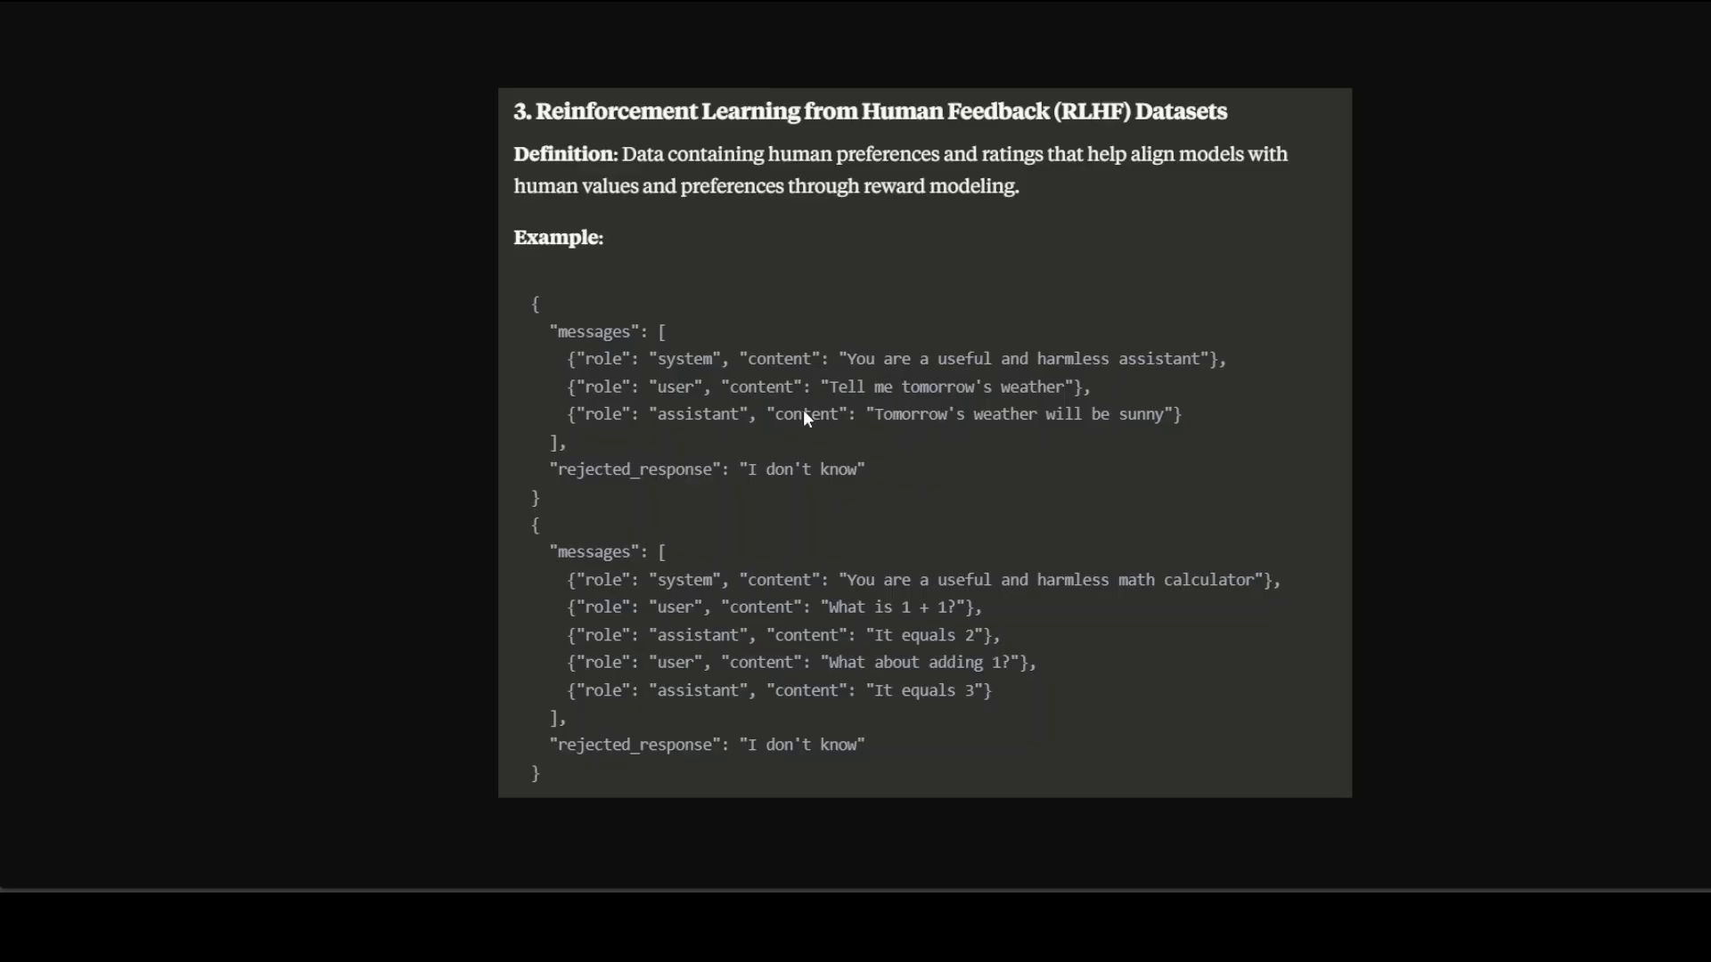
{"action": "mouse_move", "coordinate": [1059, 408]}
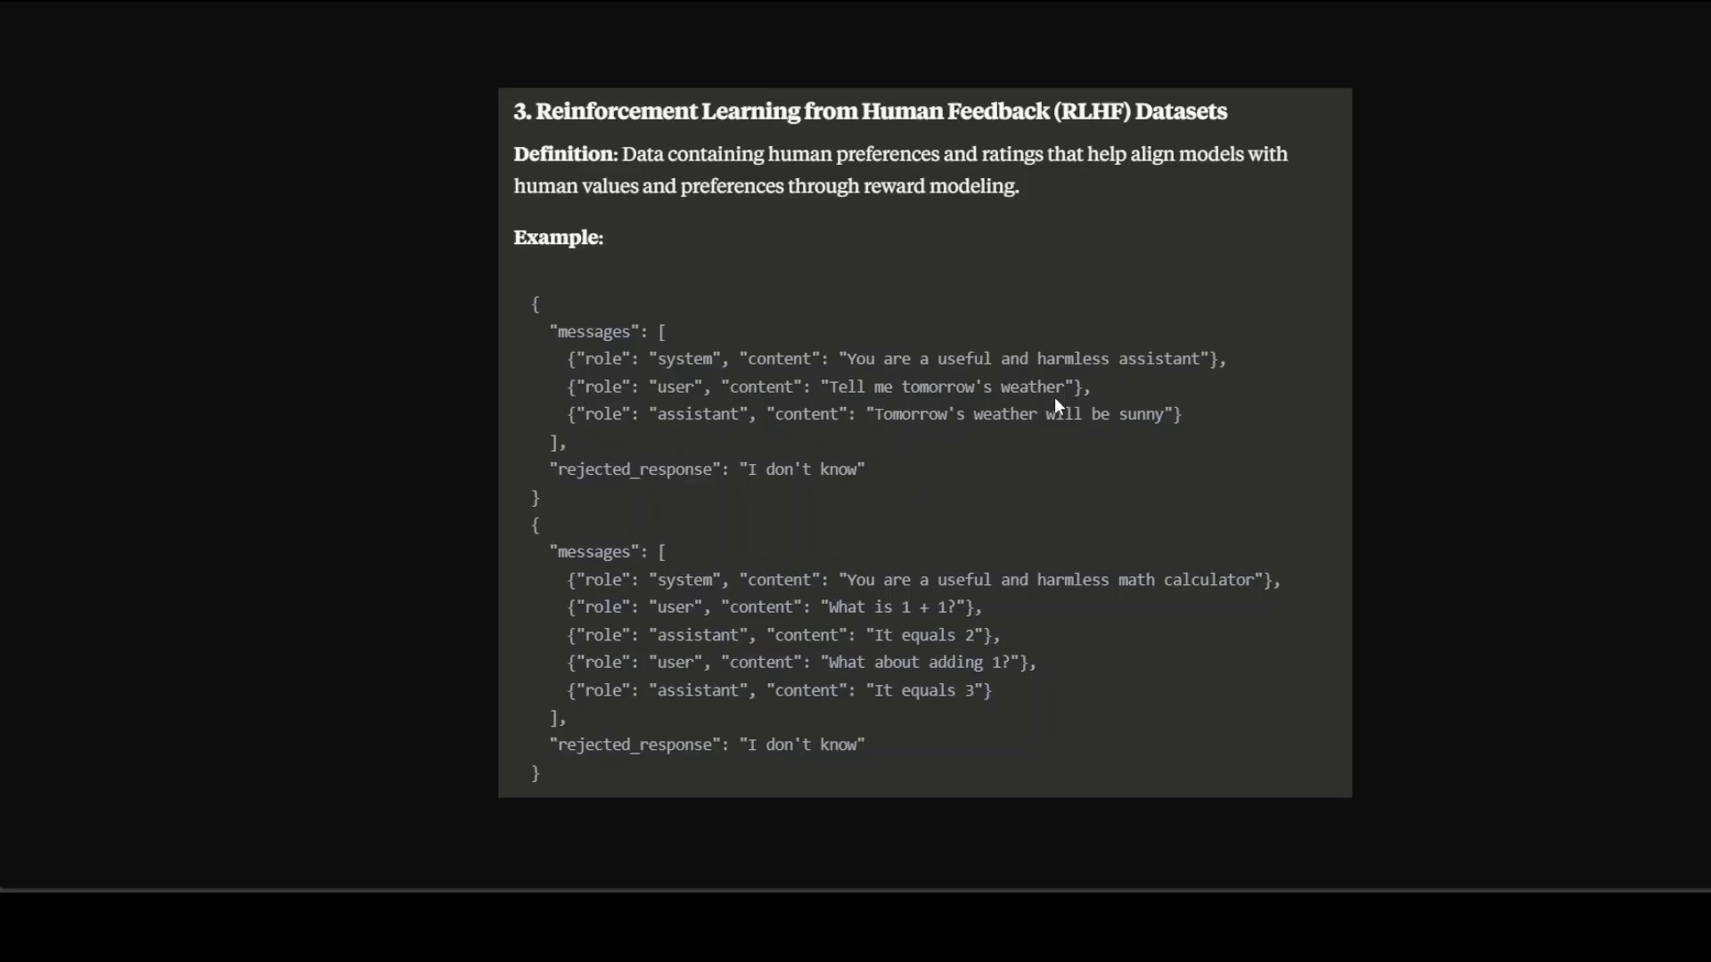
{"action": "mouse_move", "coordinate": [1097, 406]}
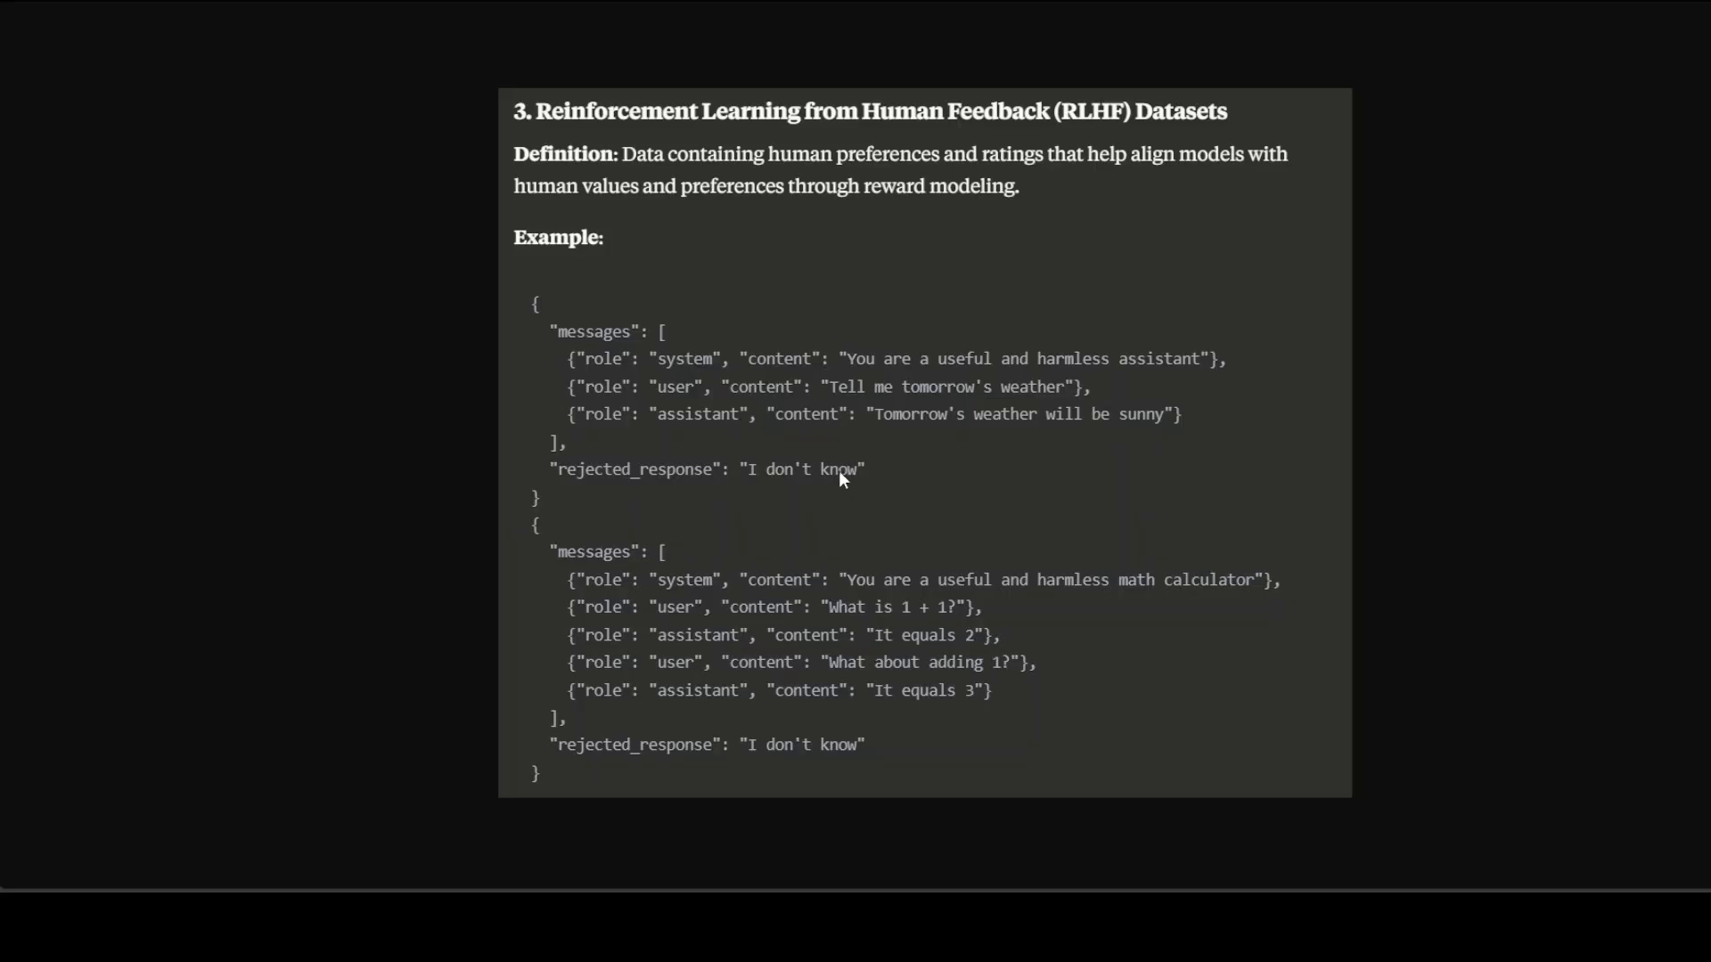
{"action": "mouse_move", "coordinate": [1133, 441]}
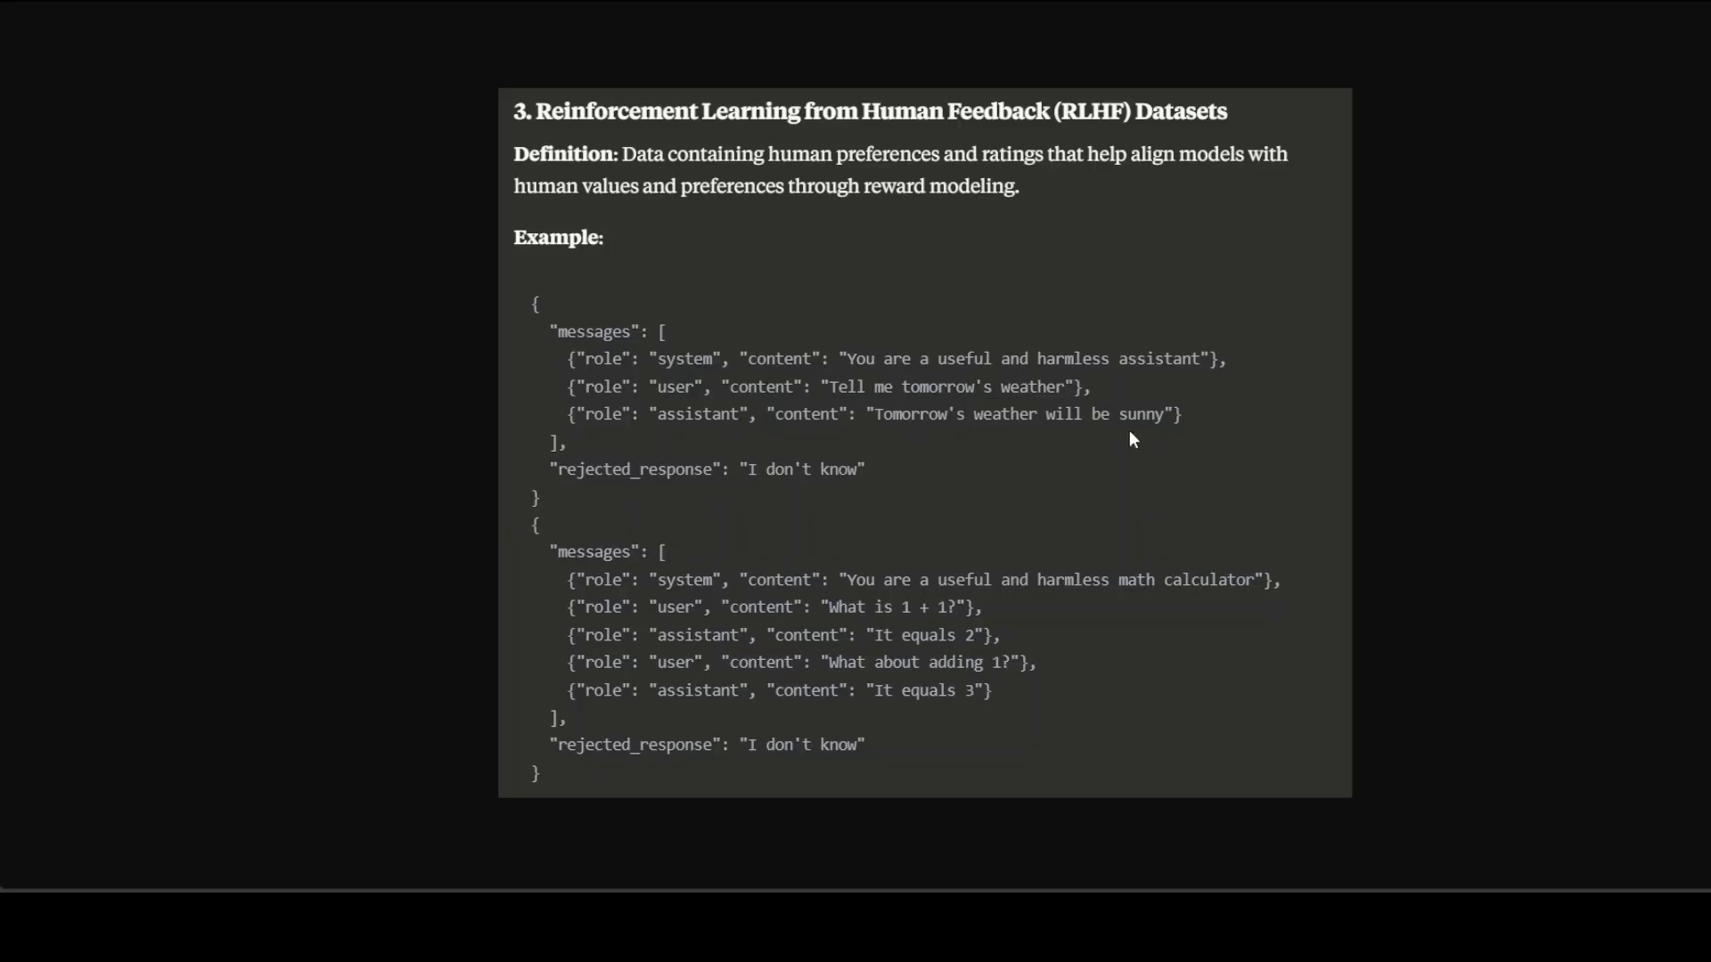
{"action": "mouse_move", "coordinate": [782, 466]}
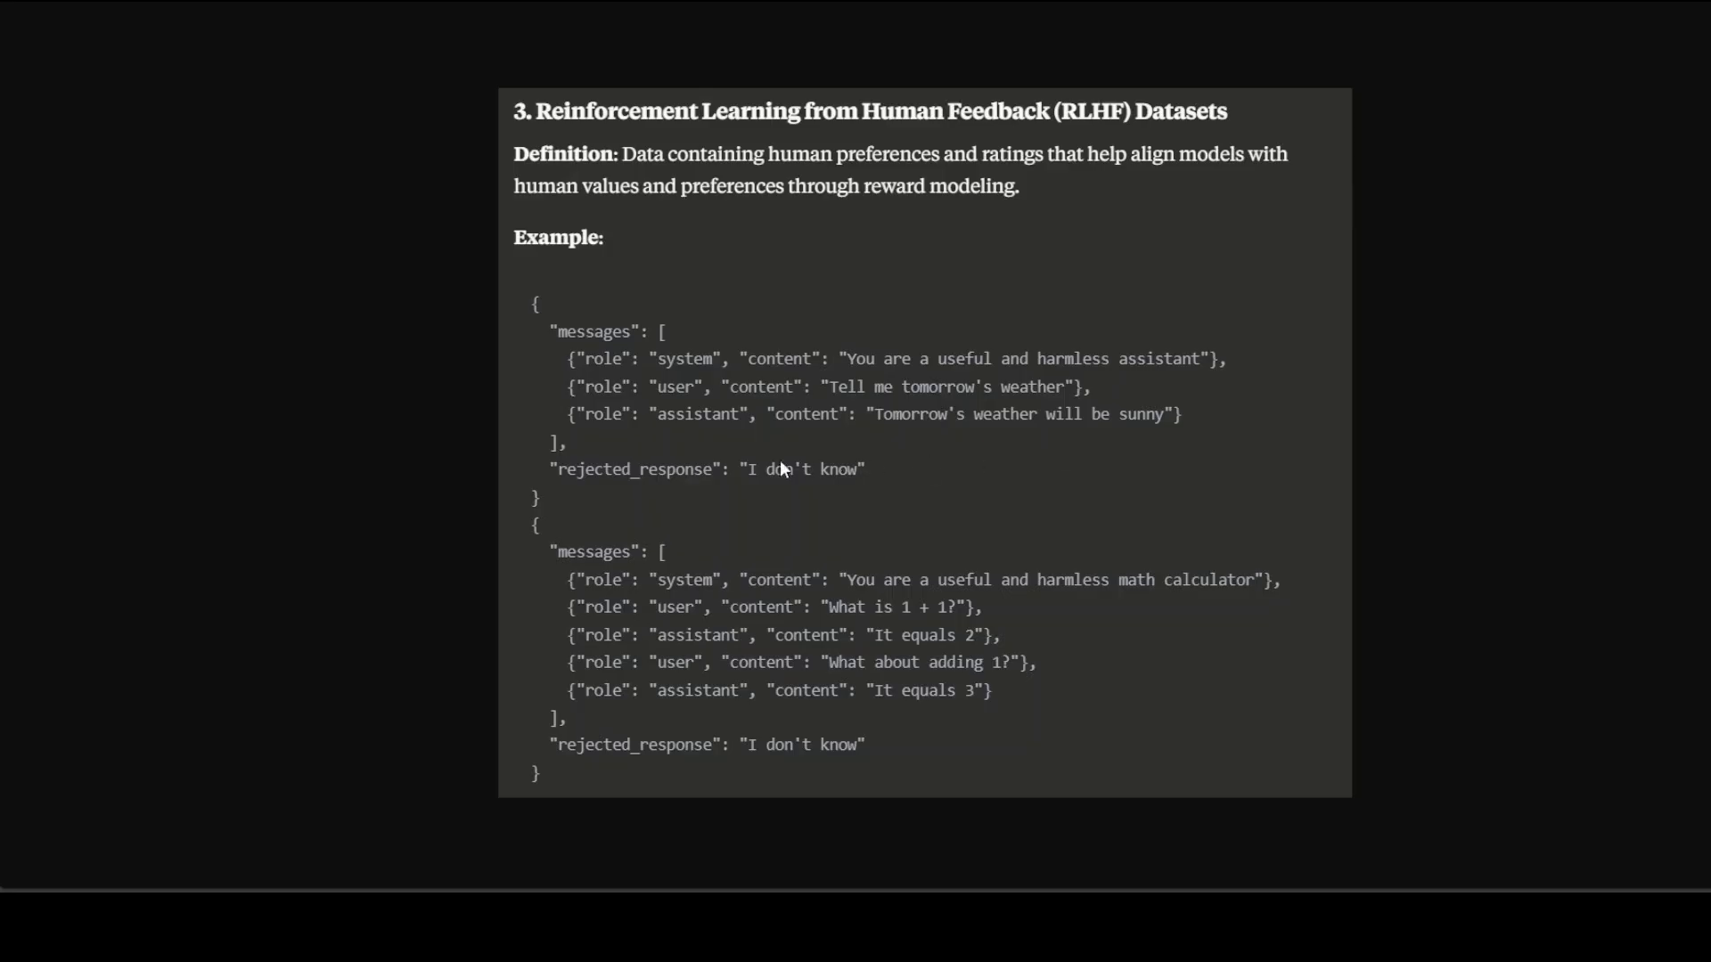
{"action": "mouse_move", "coordinate": [888, 483]}
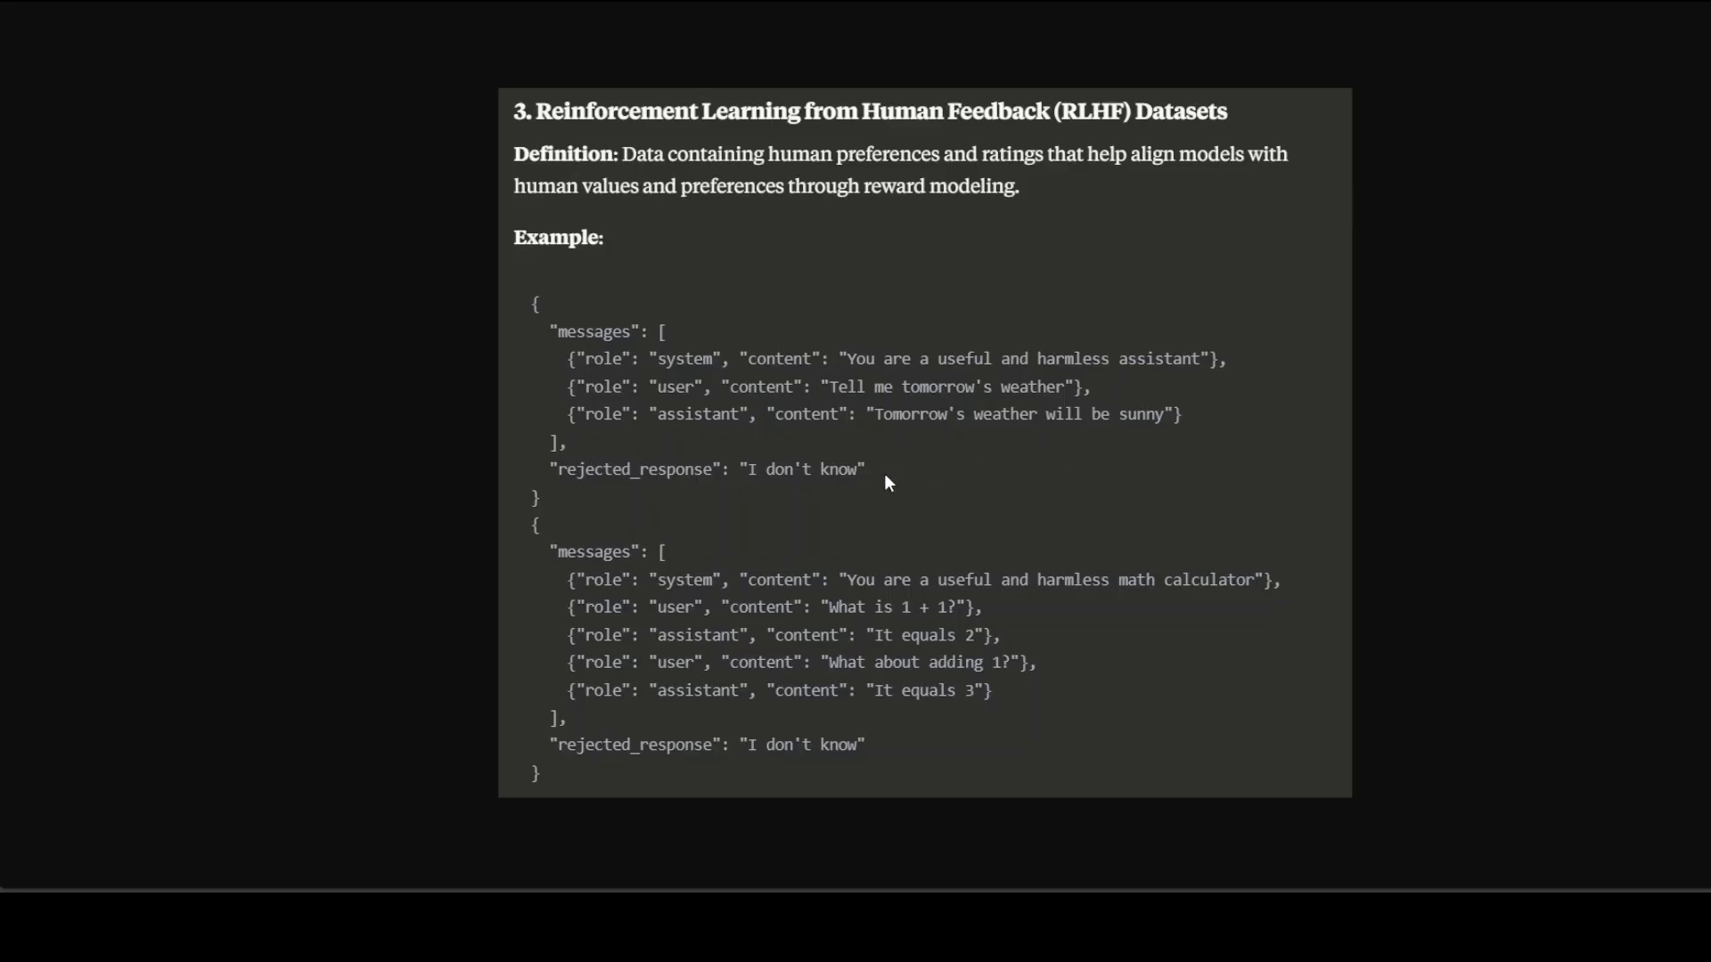
{"action": "mouse_move", "coordinate": [774, 428]}
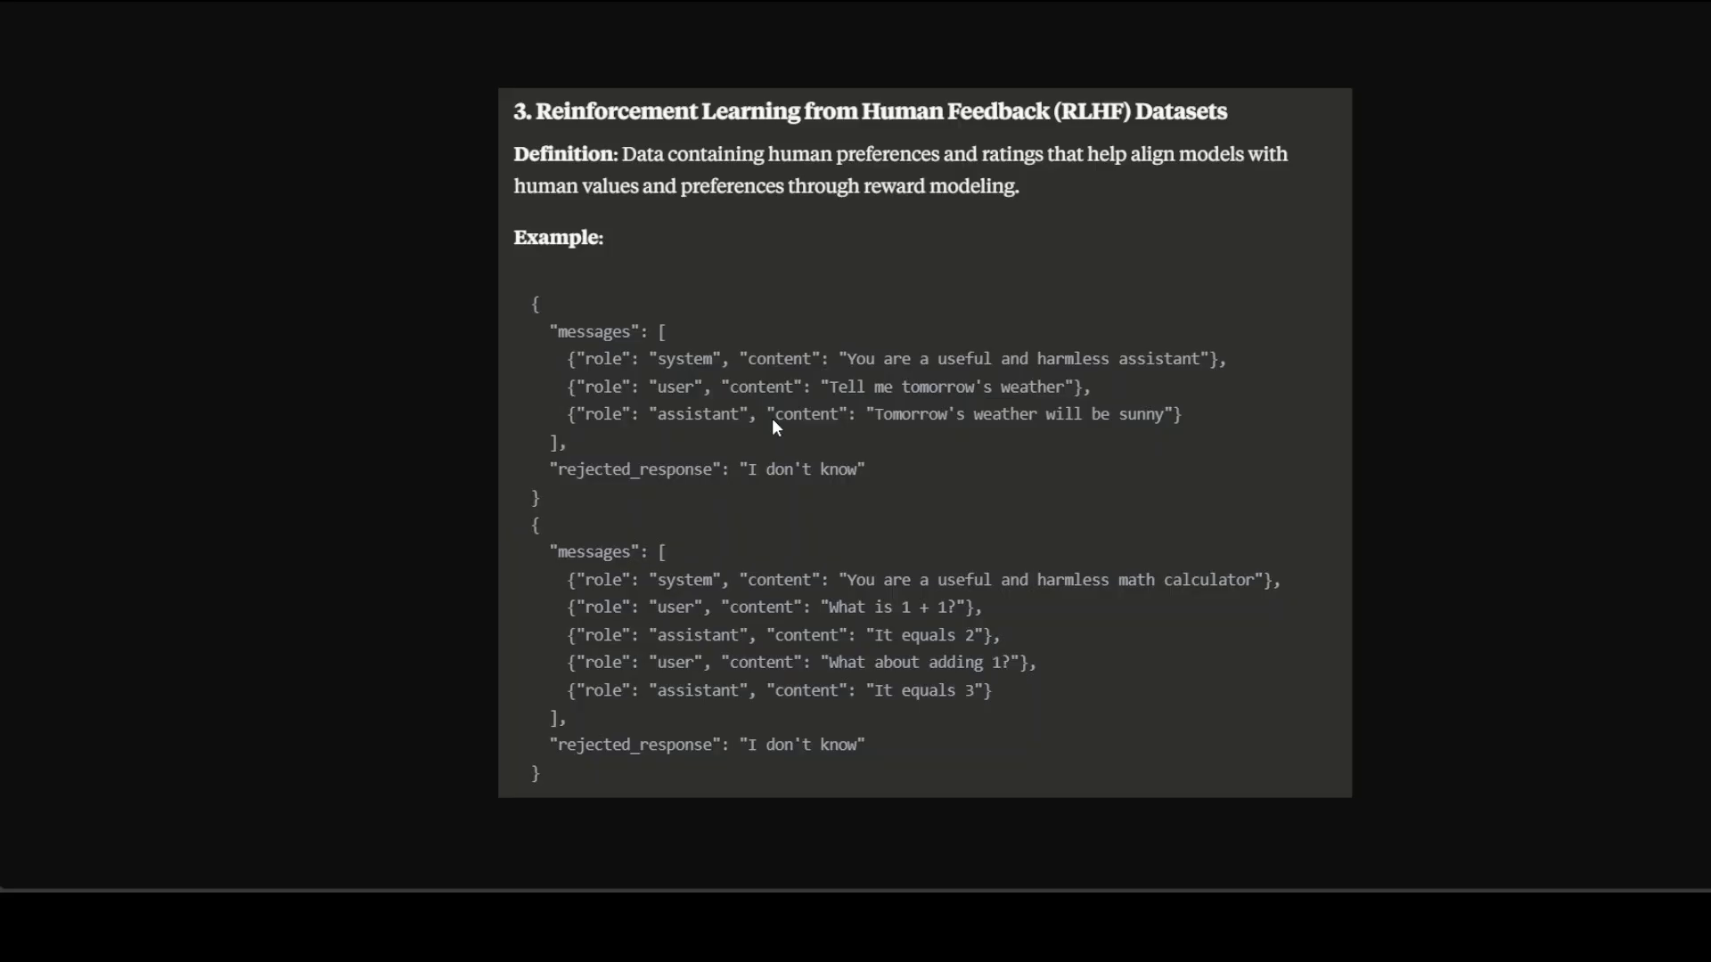
{"action": "mouse_move", "coordinate": [794, 397]}
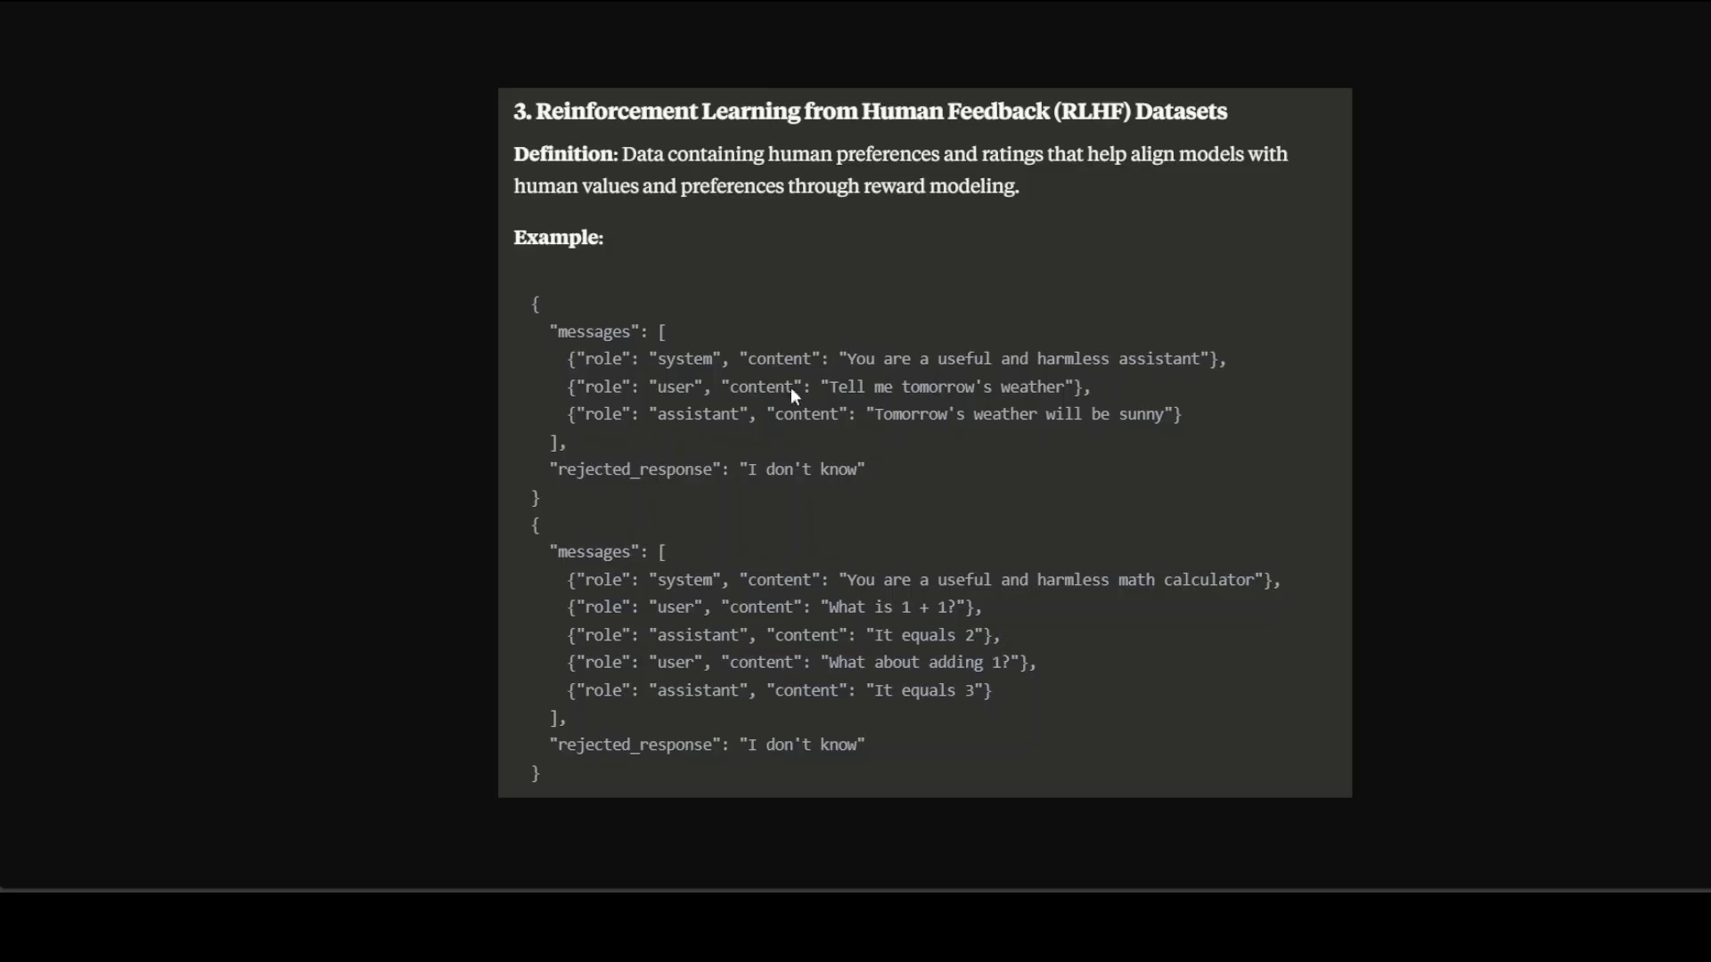
{"action": "mouse_move", "coordinate": [788, 438]}
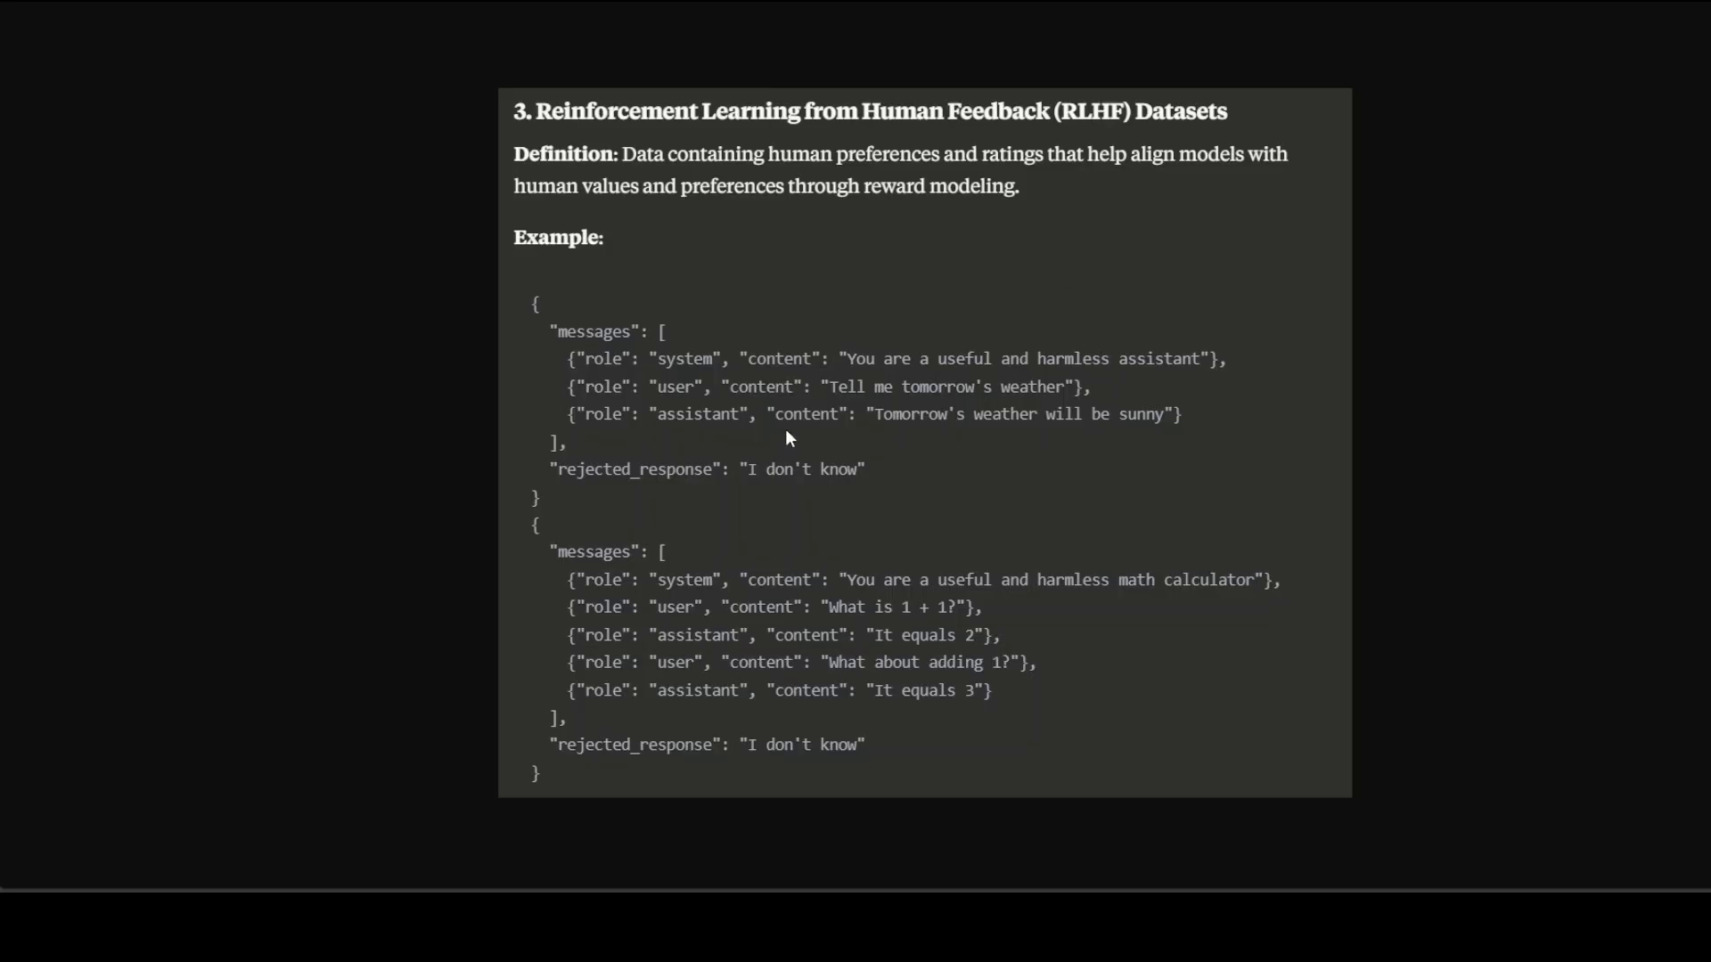
{"action": "mouse_move", "coordinate": [955, 349]}
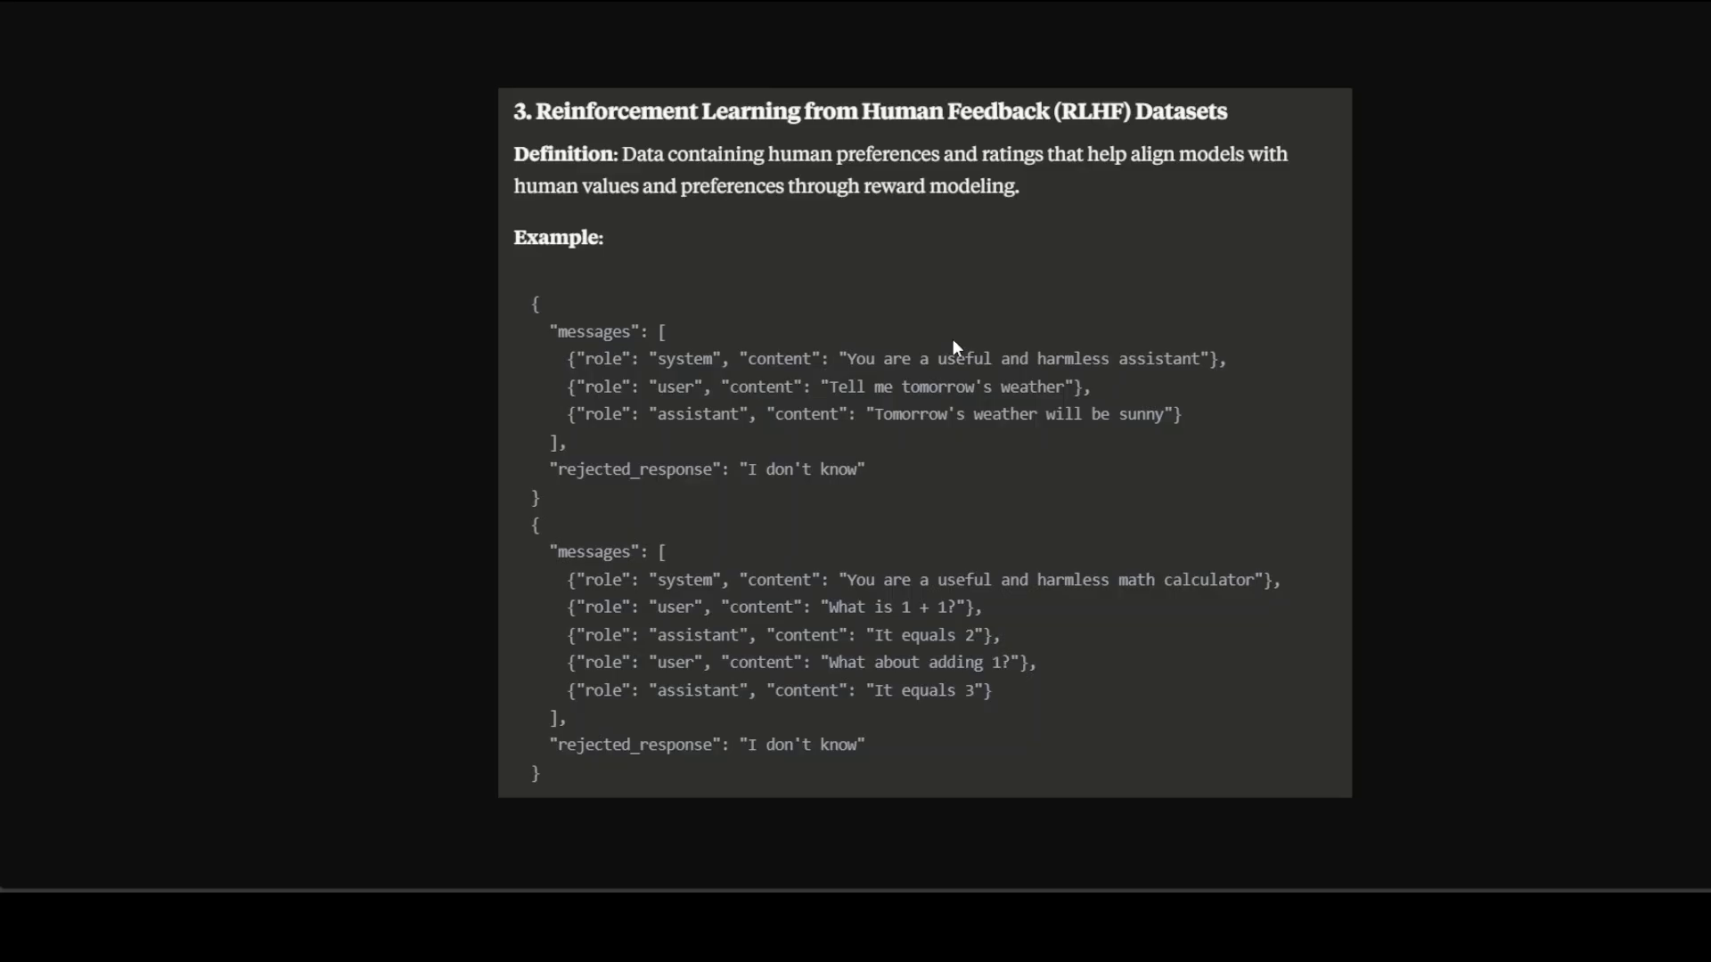
{"action": "mouse_move", "coordinate": [921, 325]}
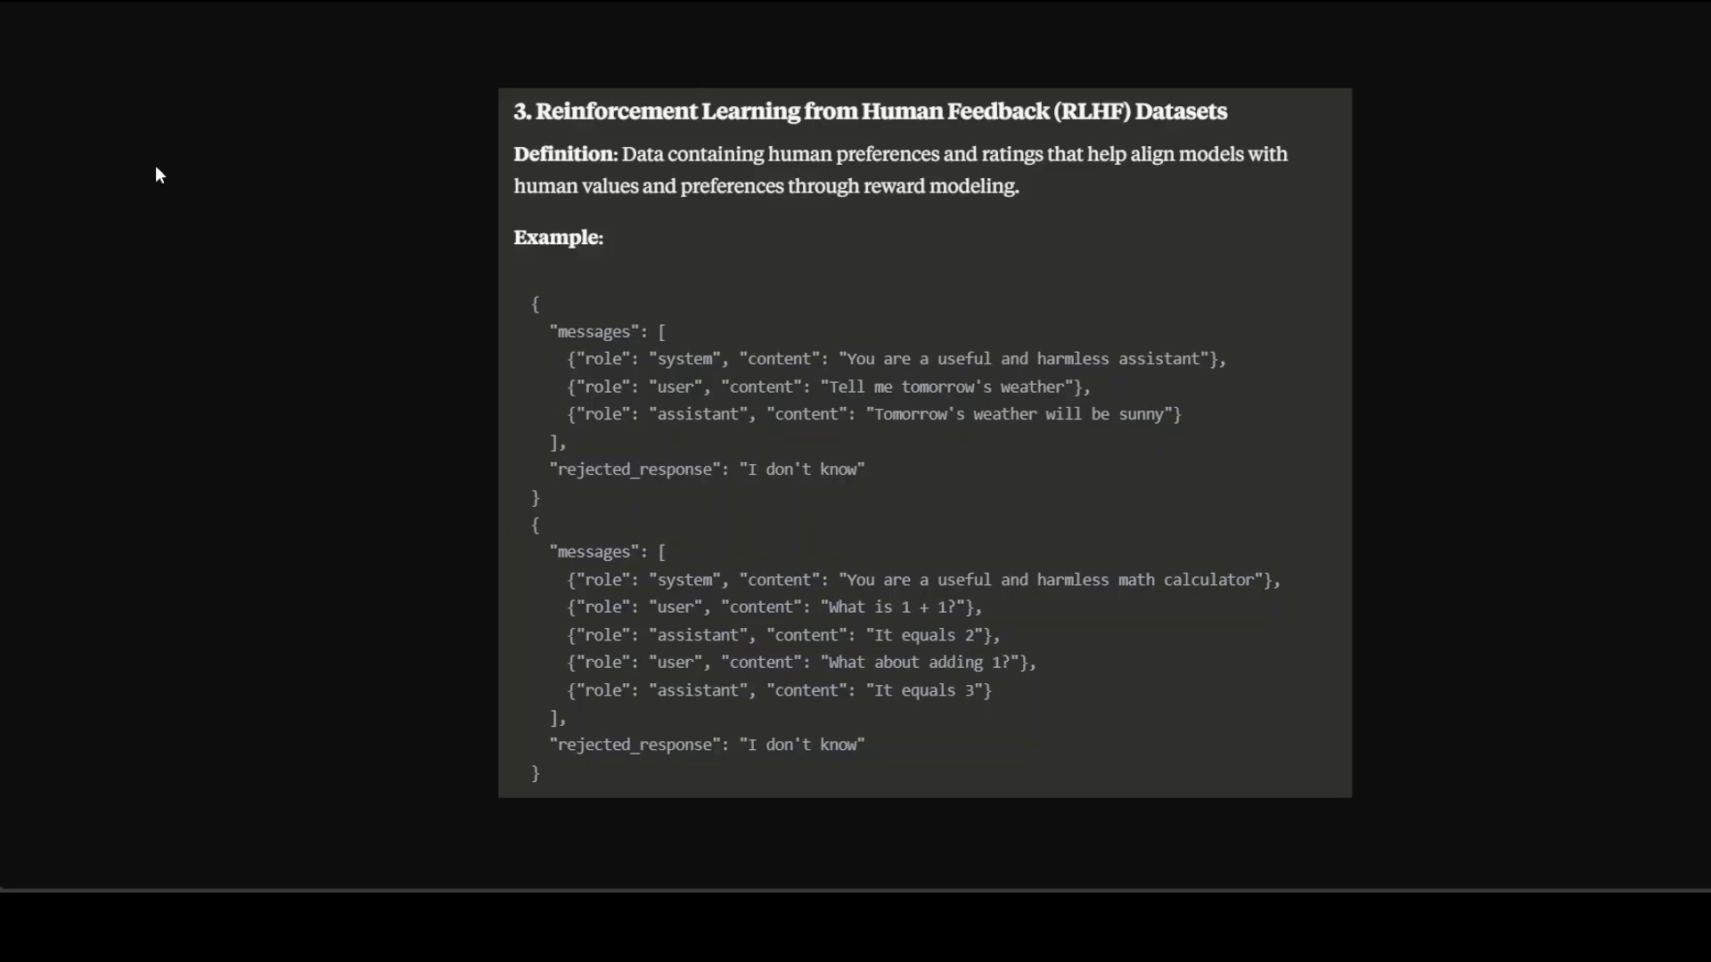
{"action": "mouse_move", "coordinate": [1450, 78]}
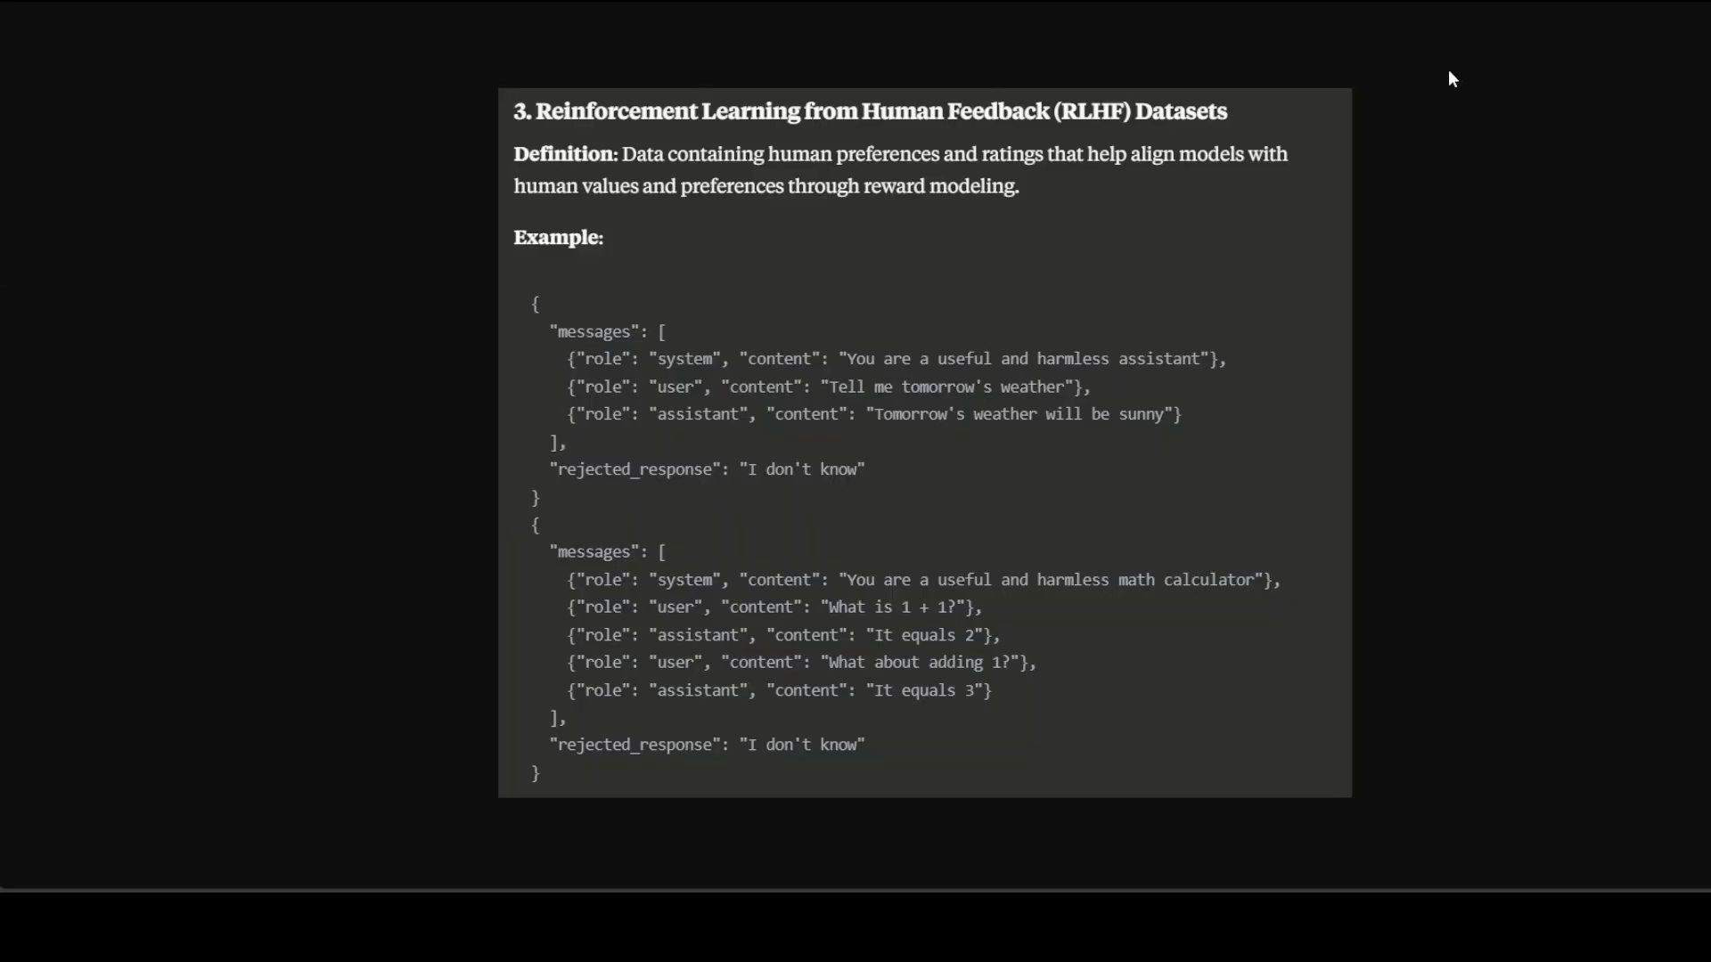
{"action": "mouse_move", "coordinate": [1444, 83]}
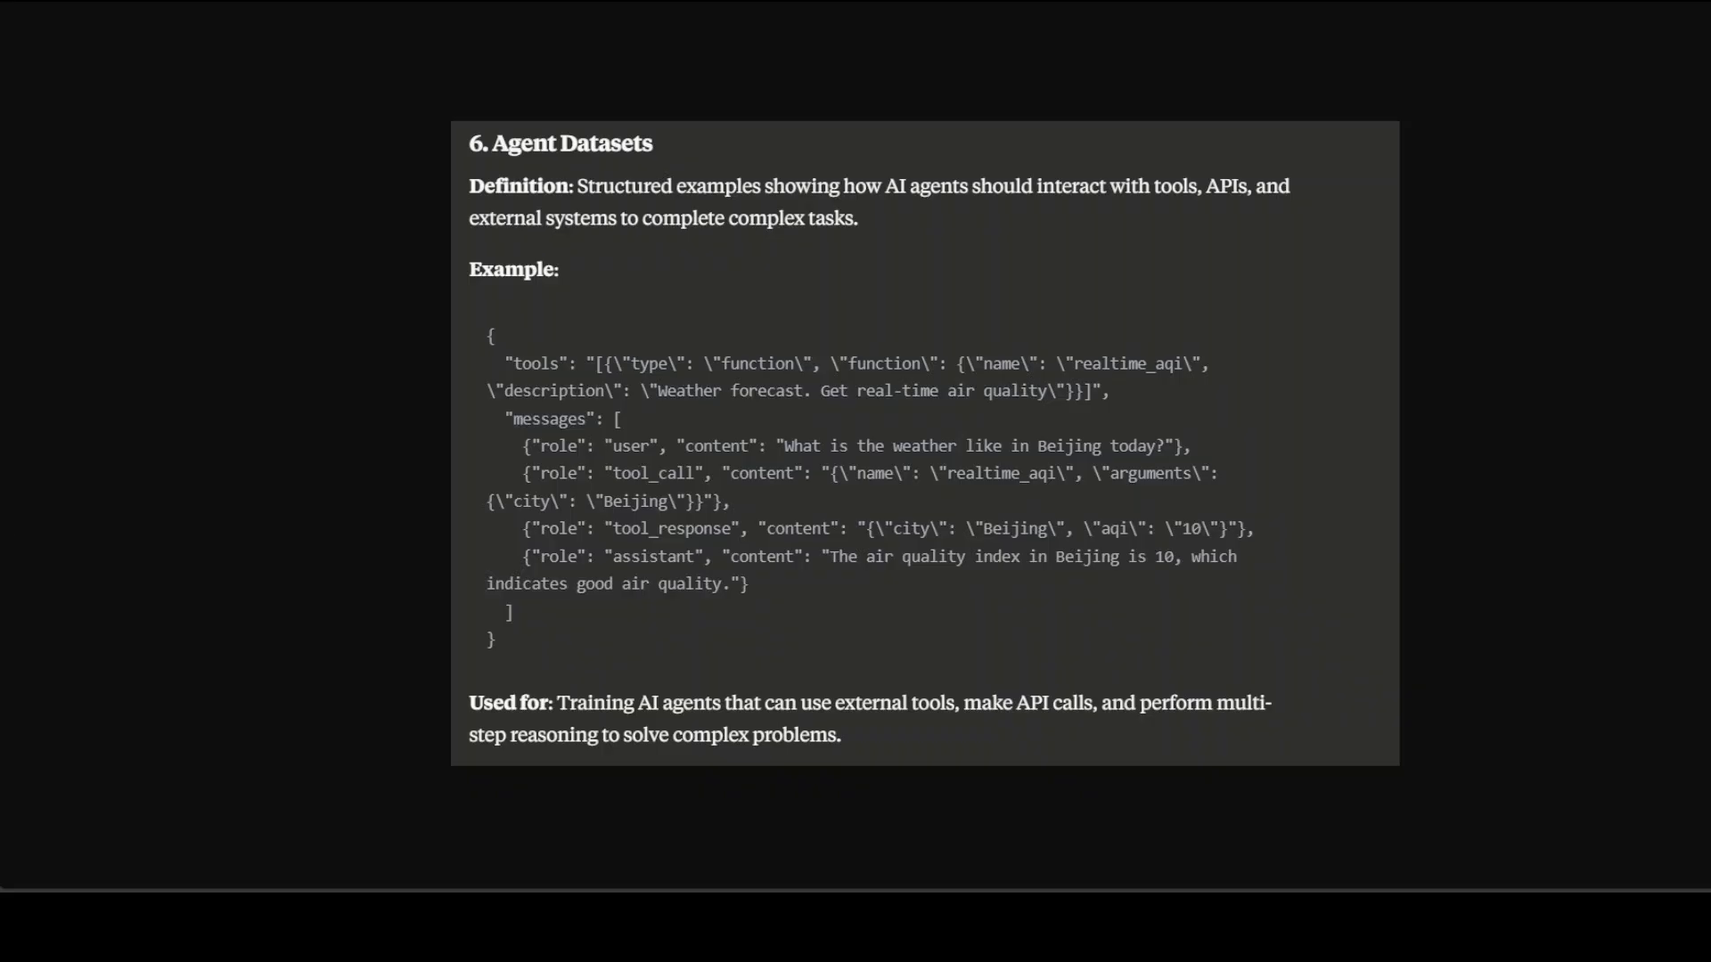
{"action": "mouse_move", "coordinate": [1073, 414]}
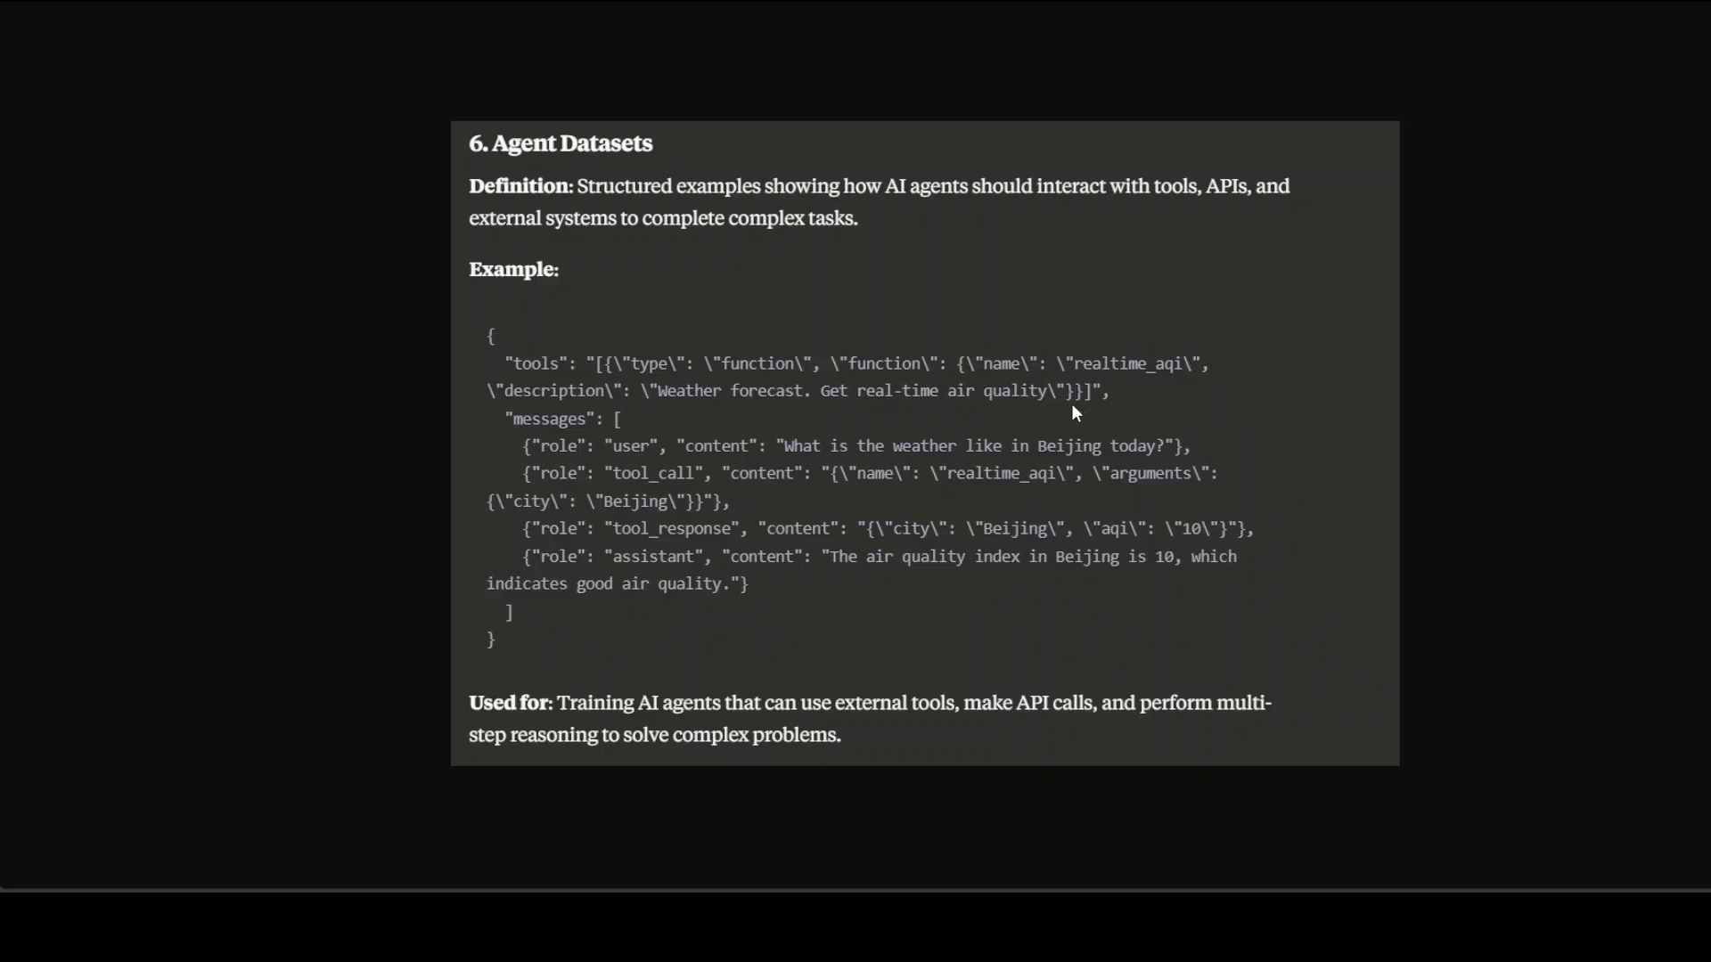
{"action": "mouse_move", "coordinate": [1188, 456]}
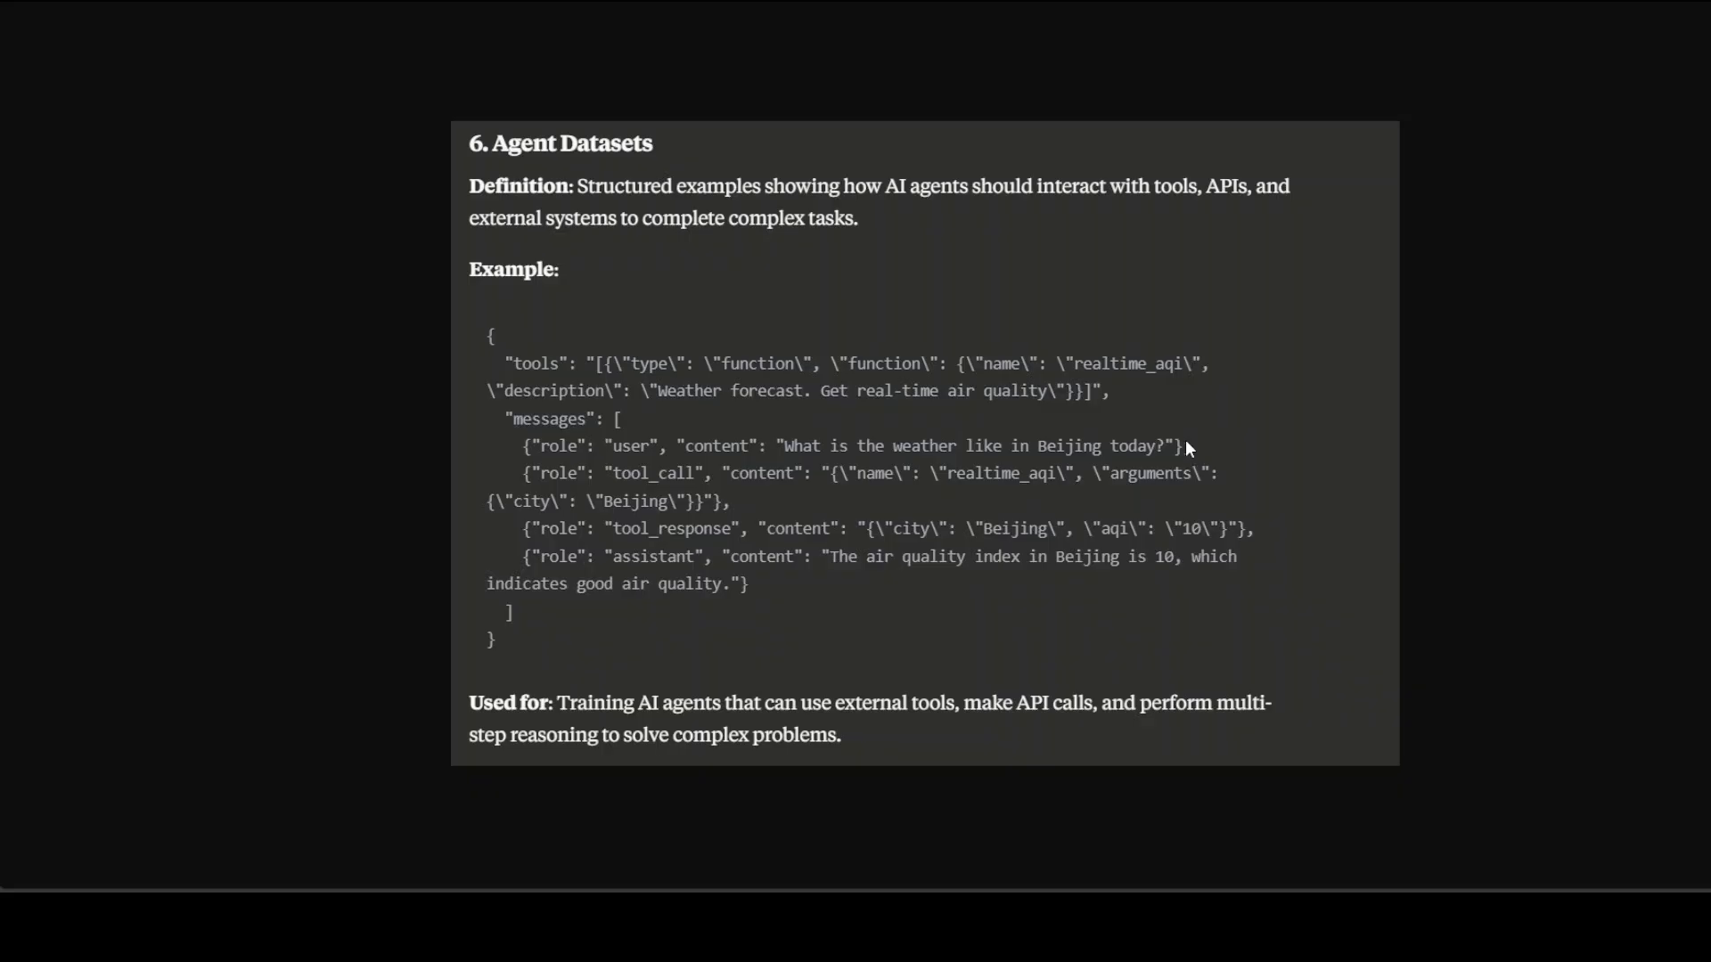
{"action": "mouse_move", "coordinate": [1104, 486]}
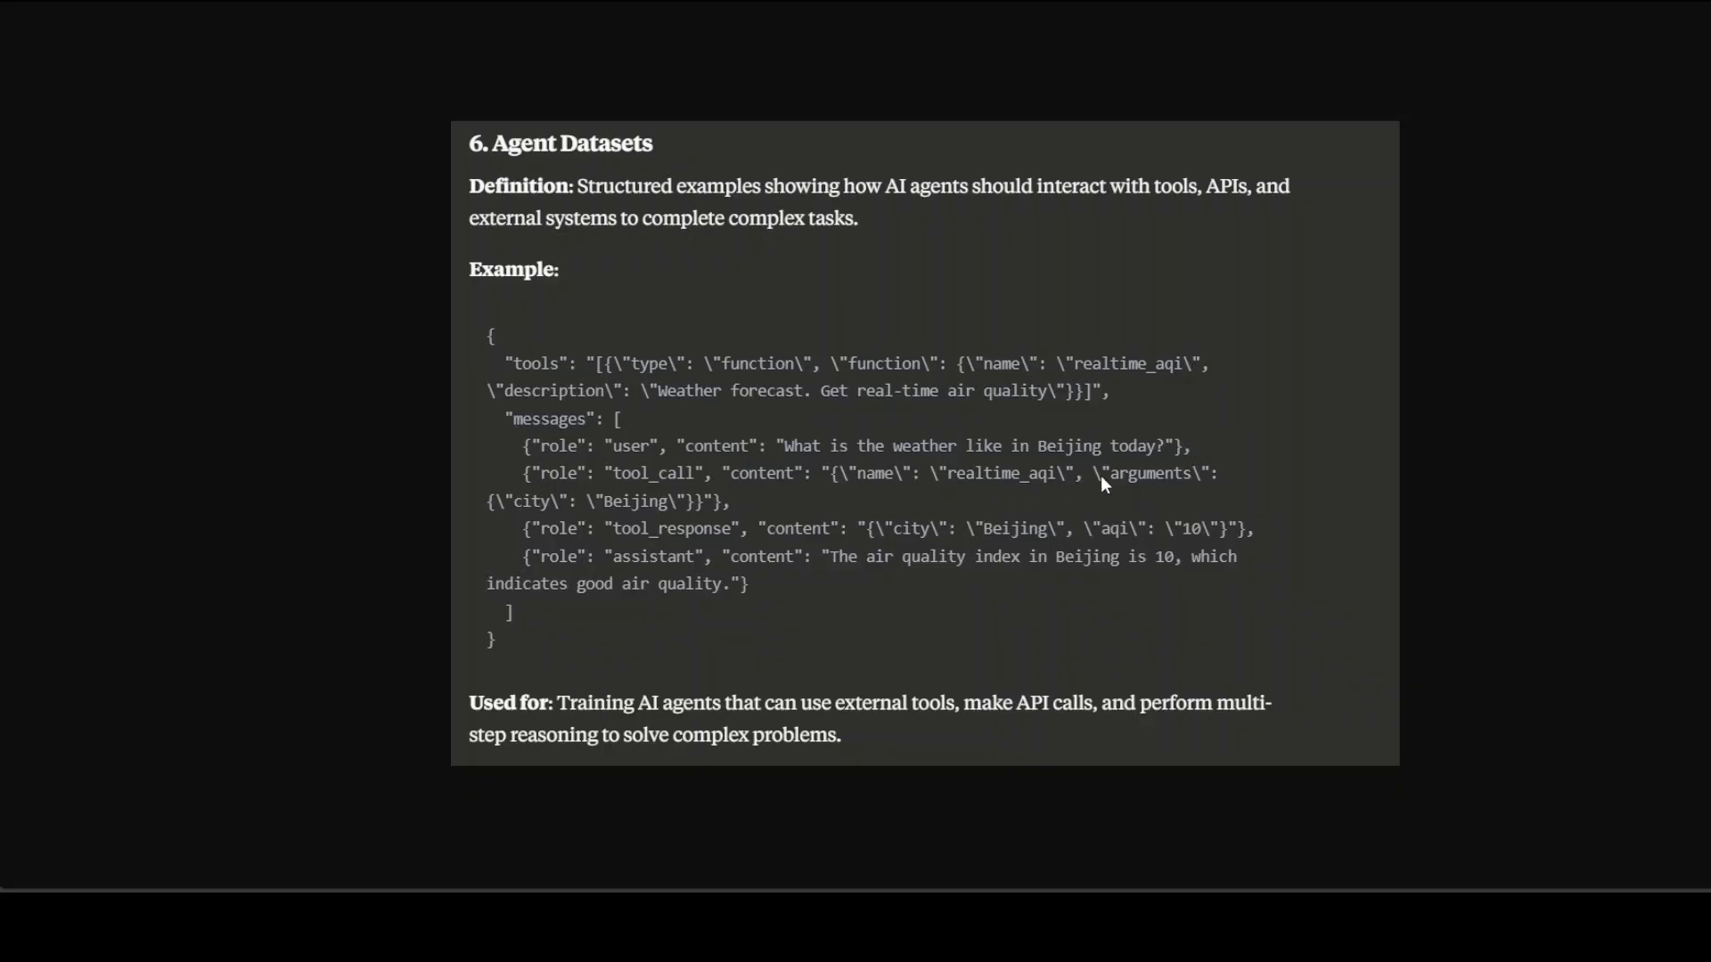
{"action": "mouse_move", "coordinate": [1223, 487]}
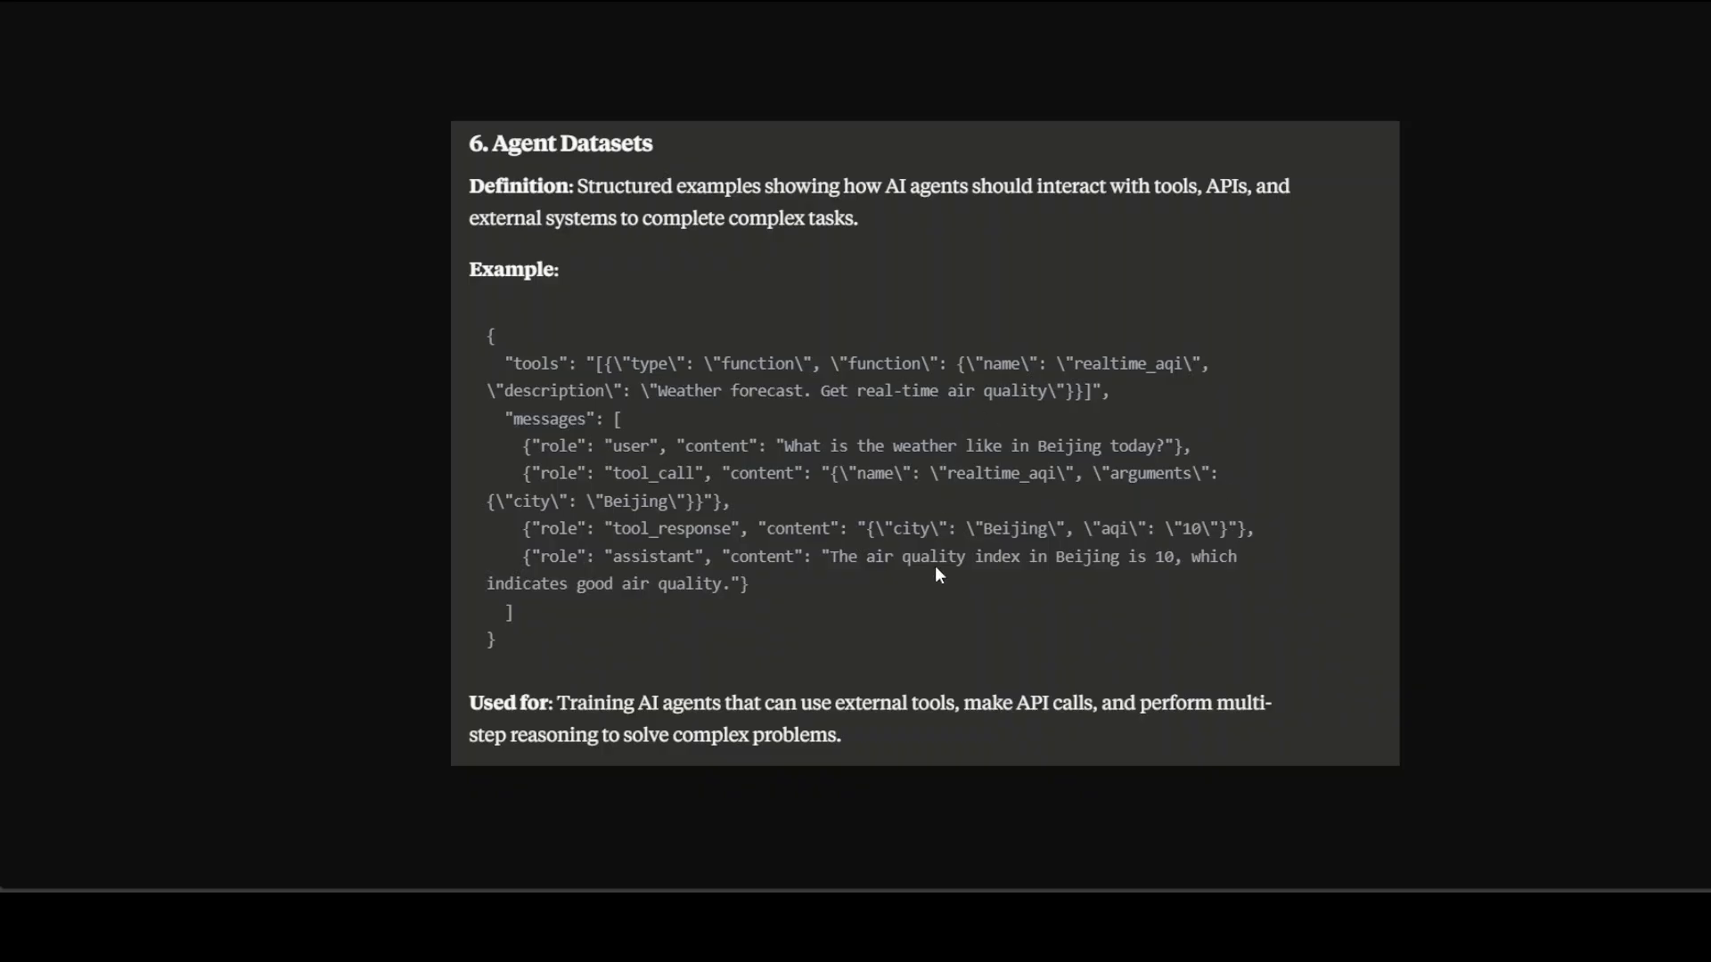
{"action": "mouse_move", "coordinate": [894, 562]}
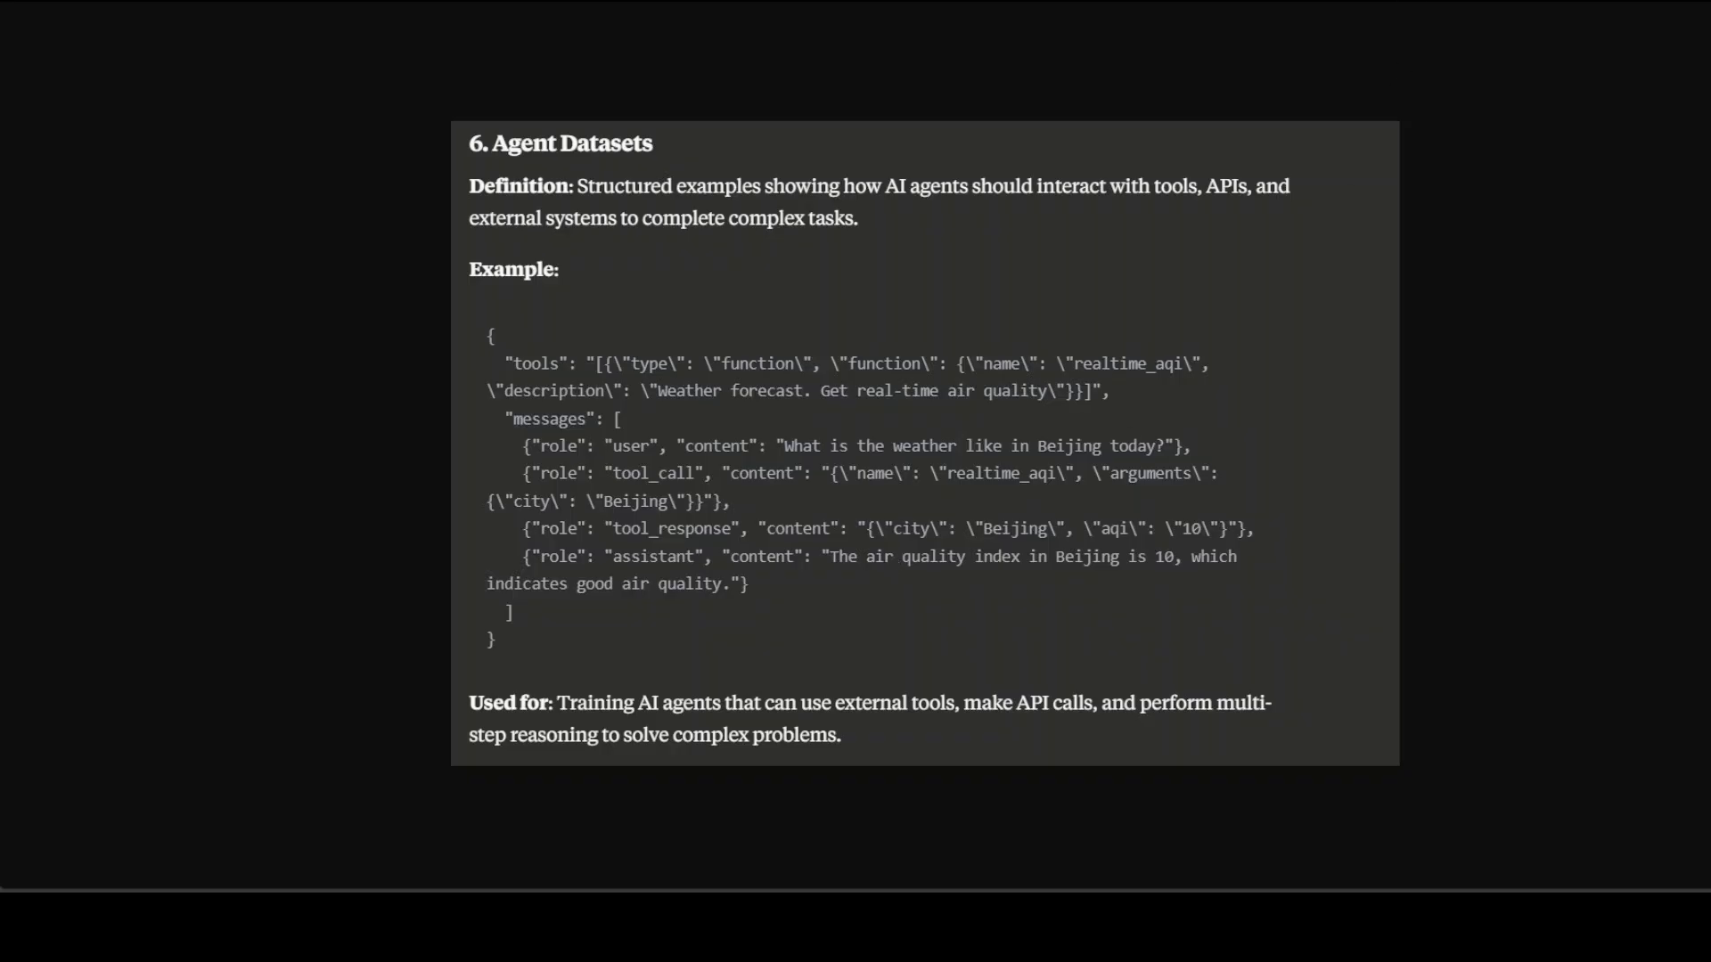
{"action": "mouse_move", "coordinate": [1145, 554]}
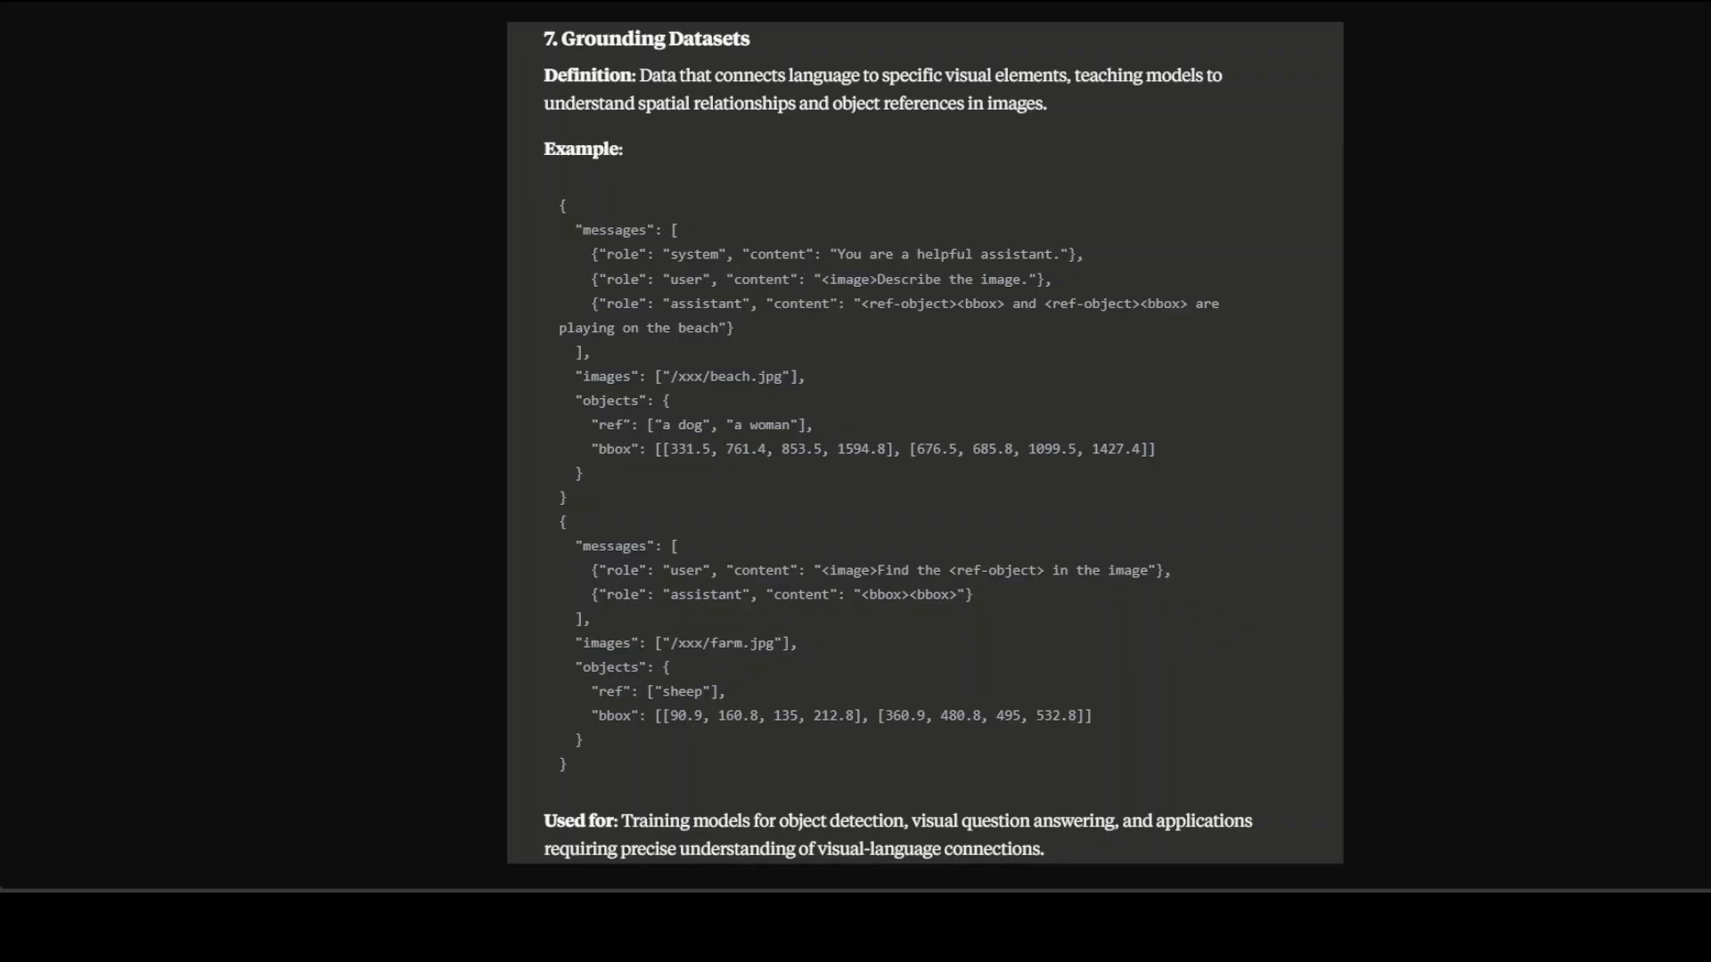
{"action": "mouse_move", "coordinate": [802, 43]}
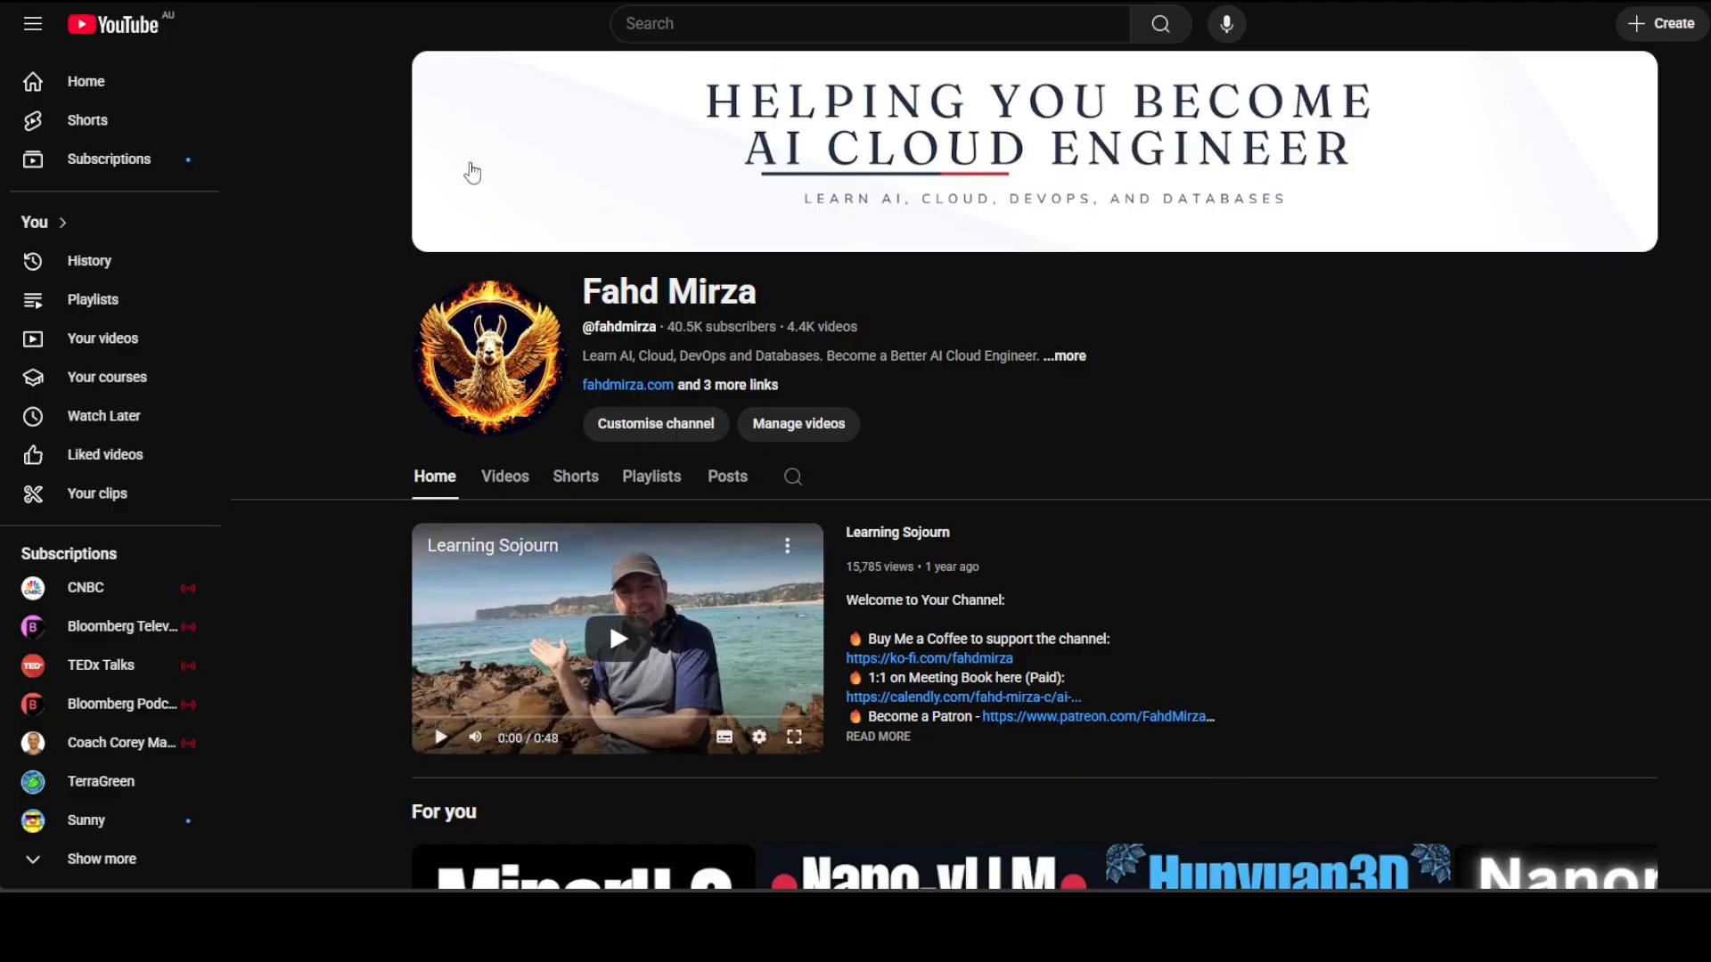
{"action": "mouse_move", "coordinate": [1089, 569]}
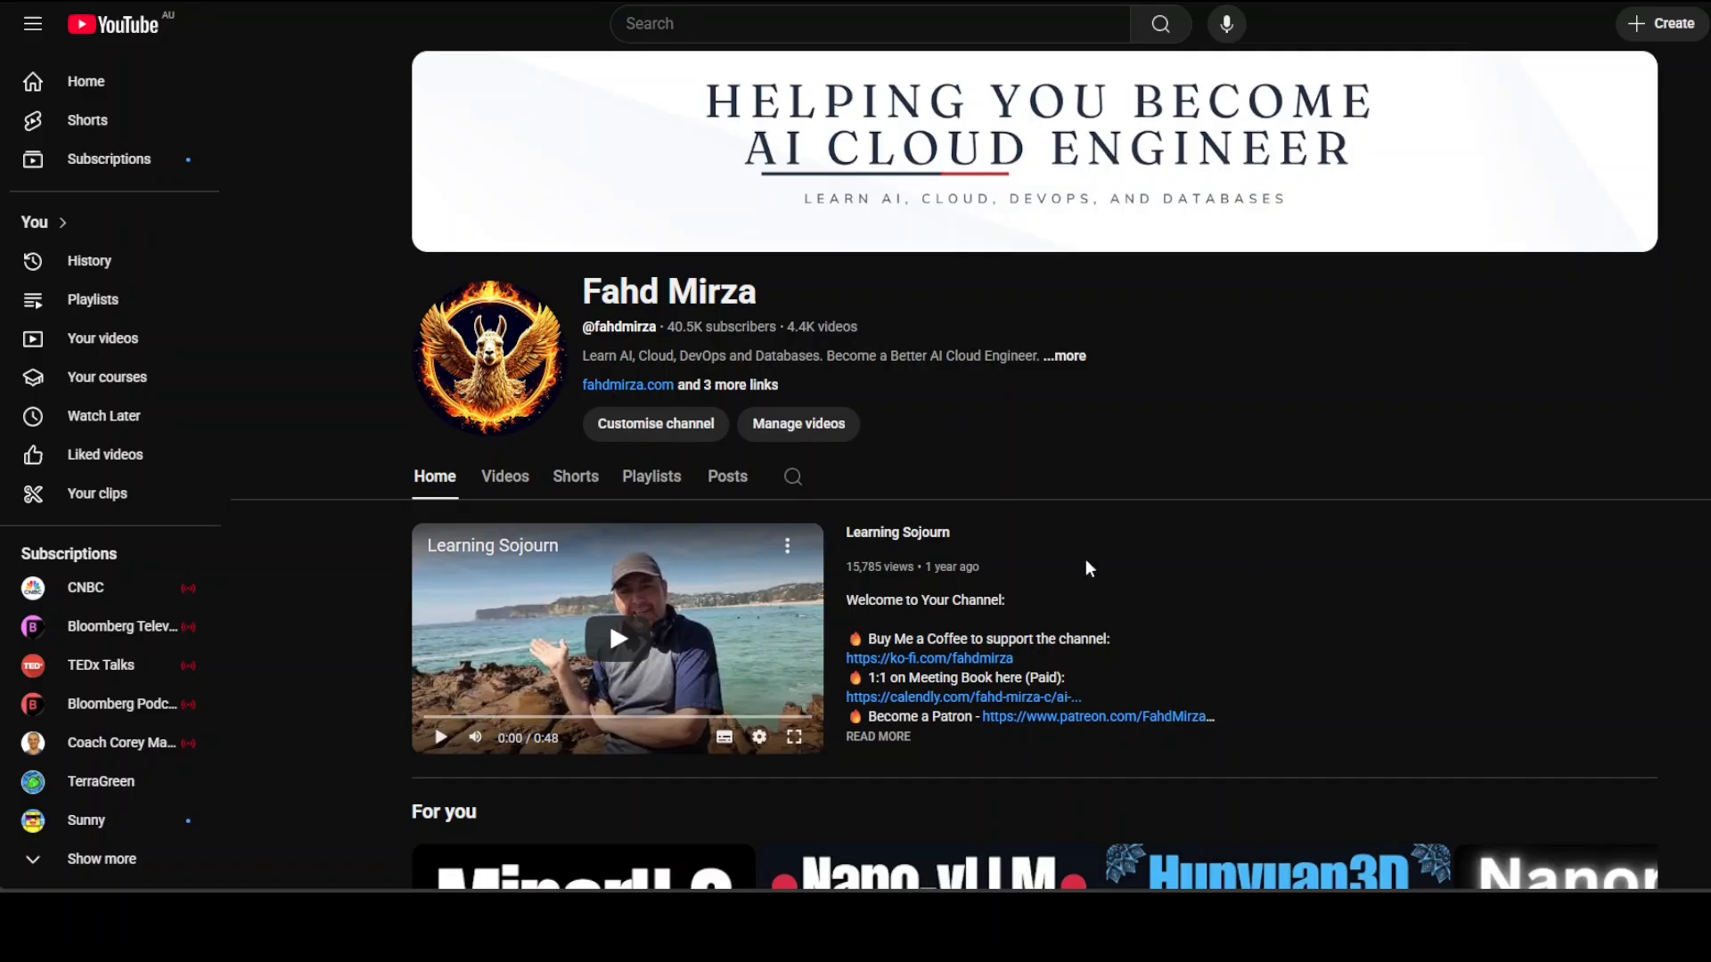
{"action": "mouse_move", "coordinate": [1429, 504]}
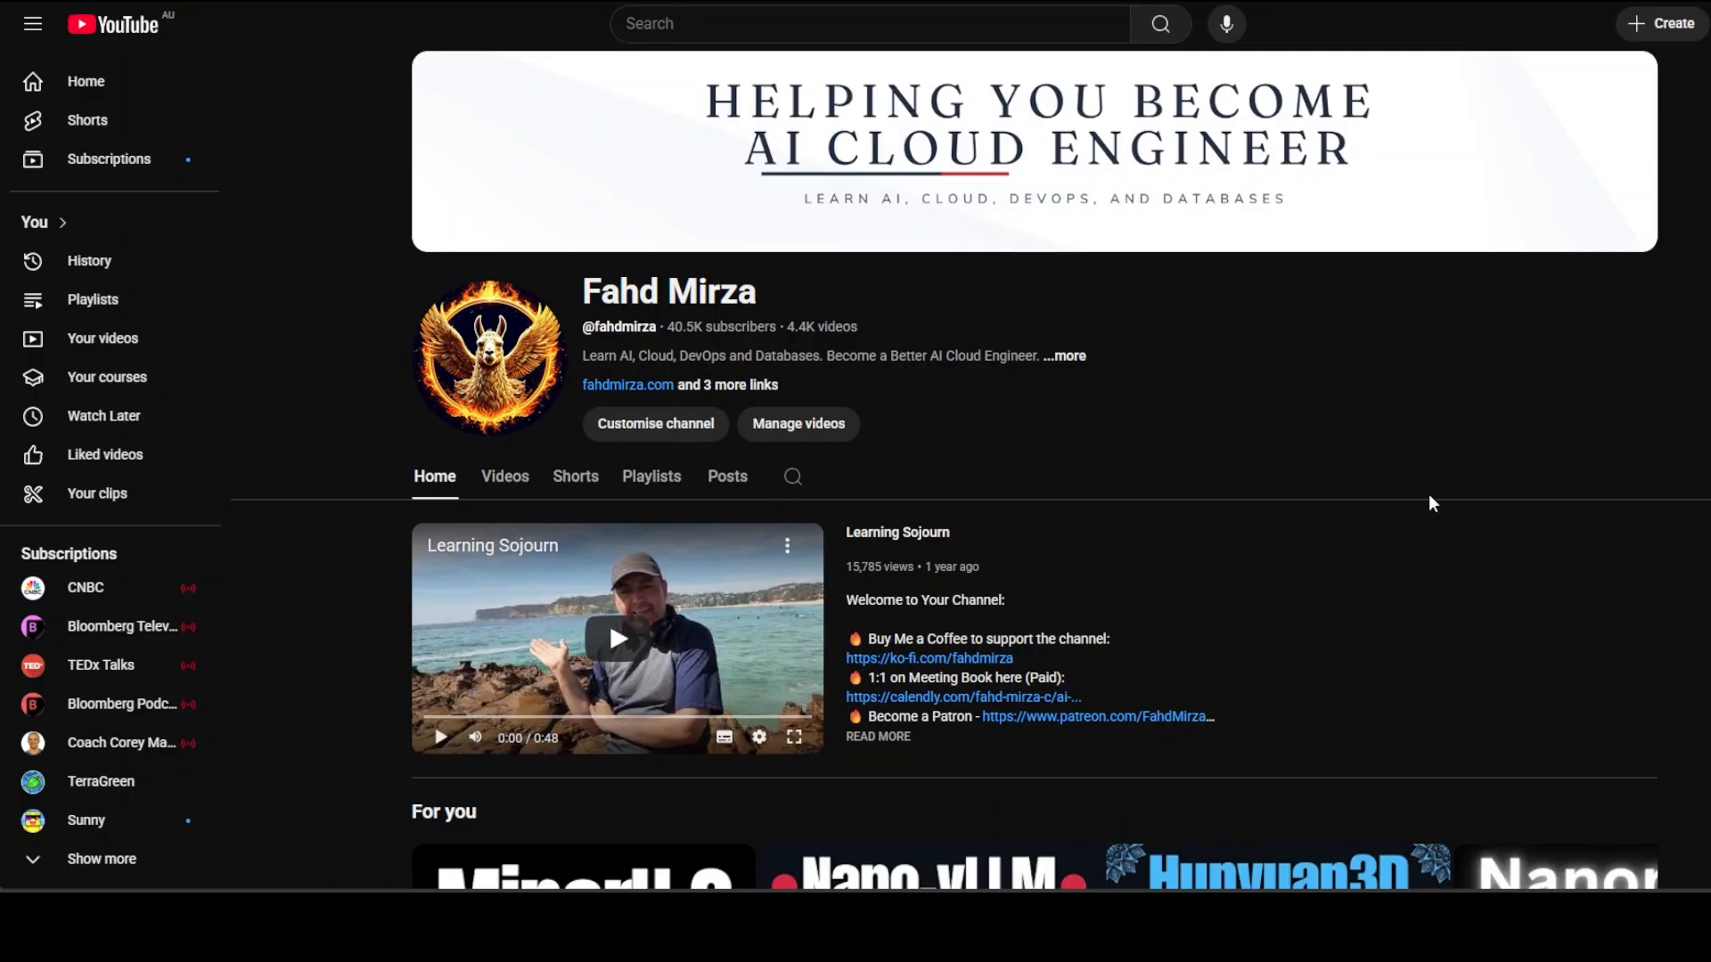
{"action": "mouse_move", "coordinate": [1277, 507]}
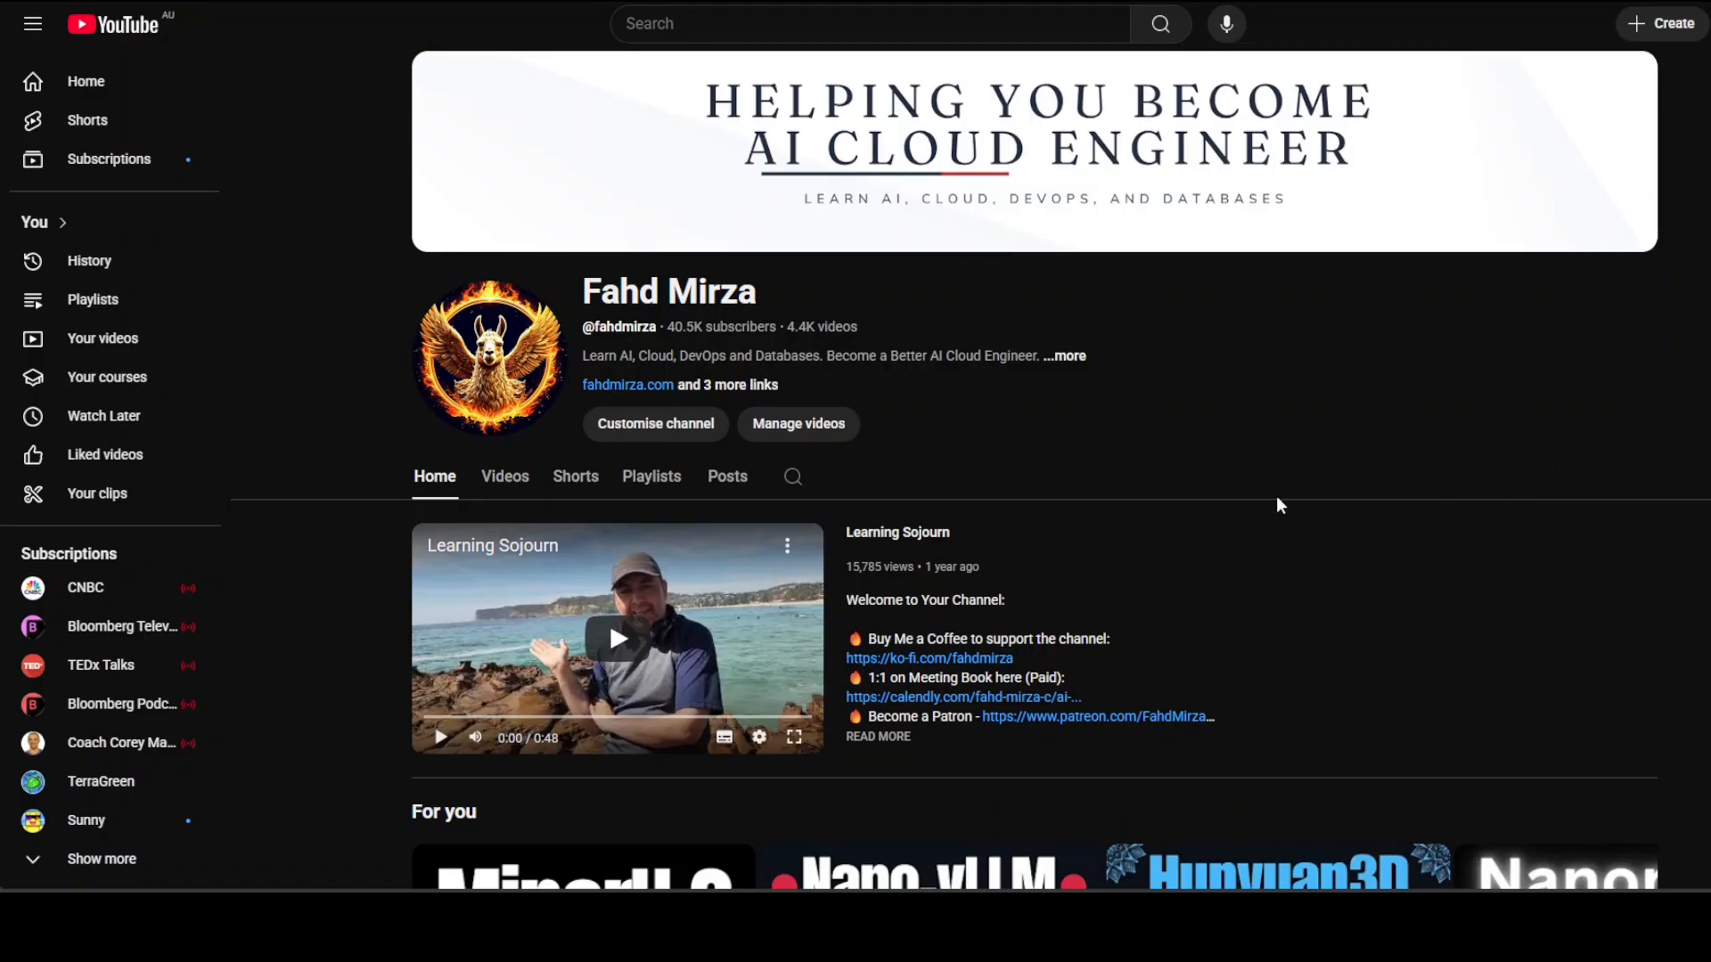
{"action": "mouse_move", "coordinate": [794, 481]}
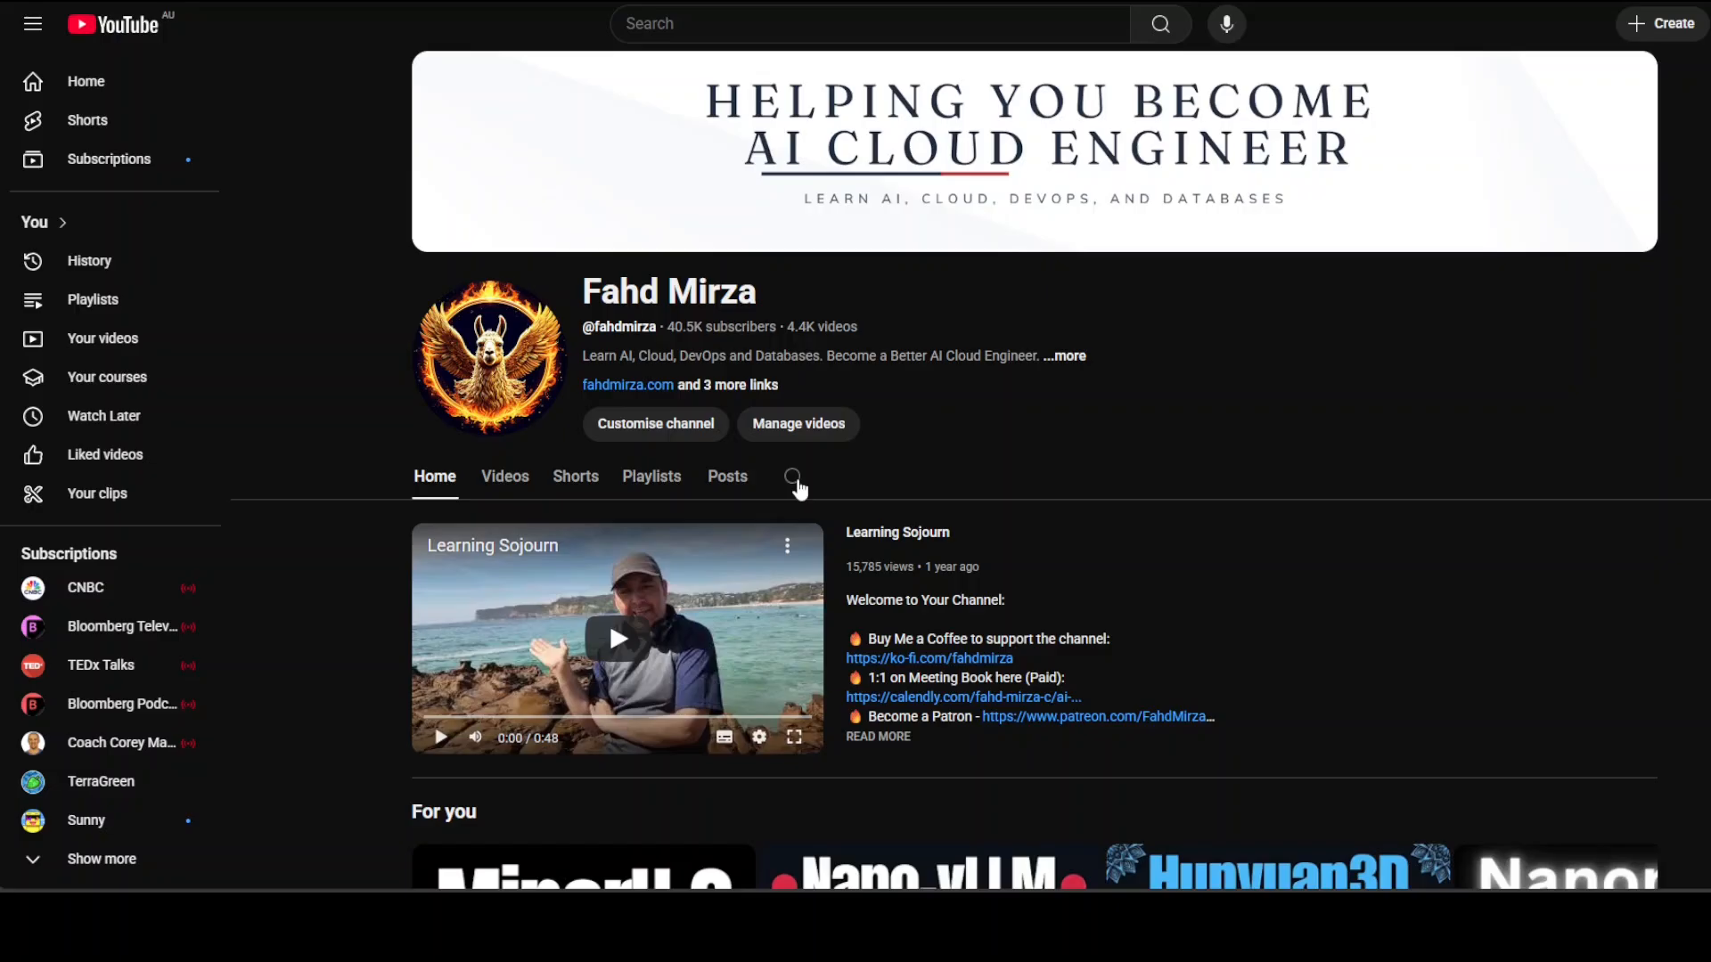
Step: Search the Fahd Mirza channel's videos for "fine-tuners" to find the fine-tuning tools comparison
{"action": "left_click", "coordinate": [794, 476]}
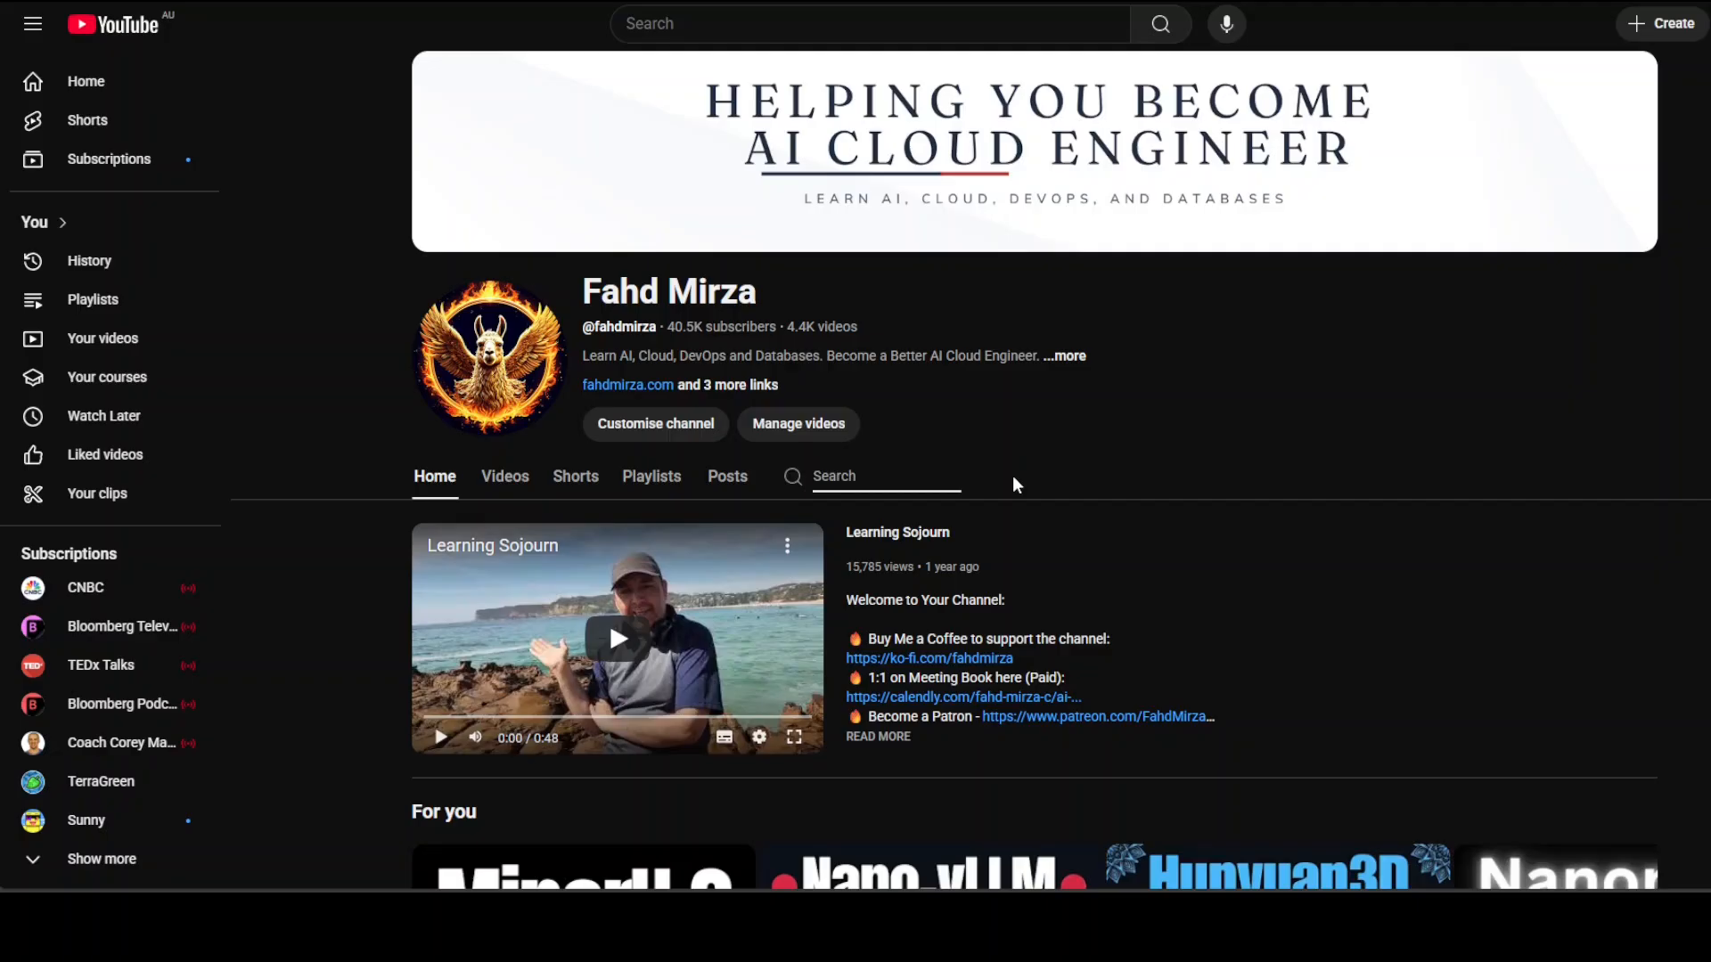
{"action": "type", "text": "f"}
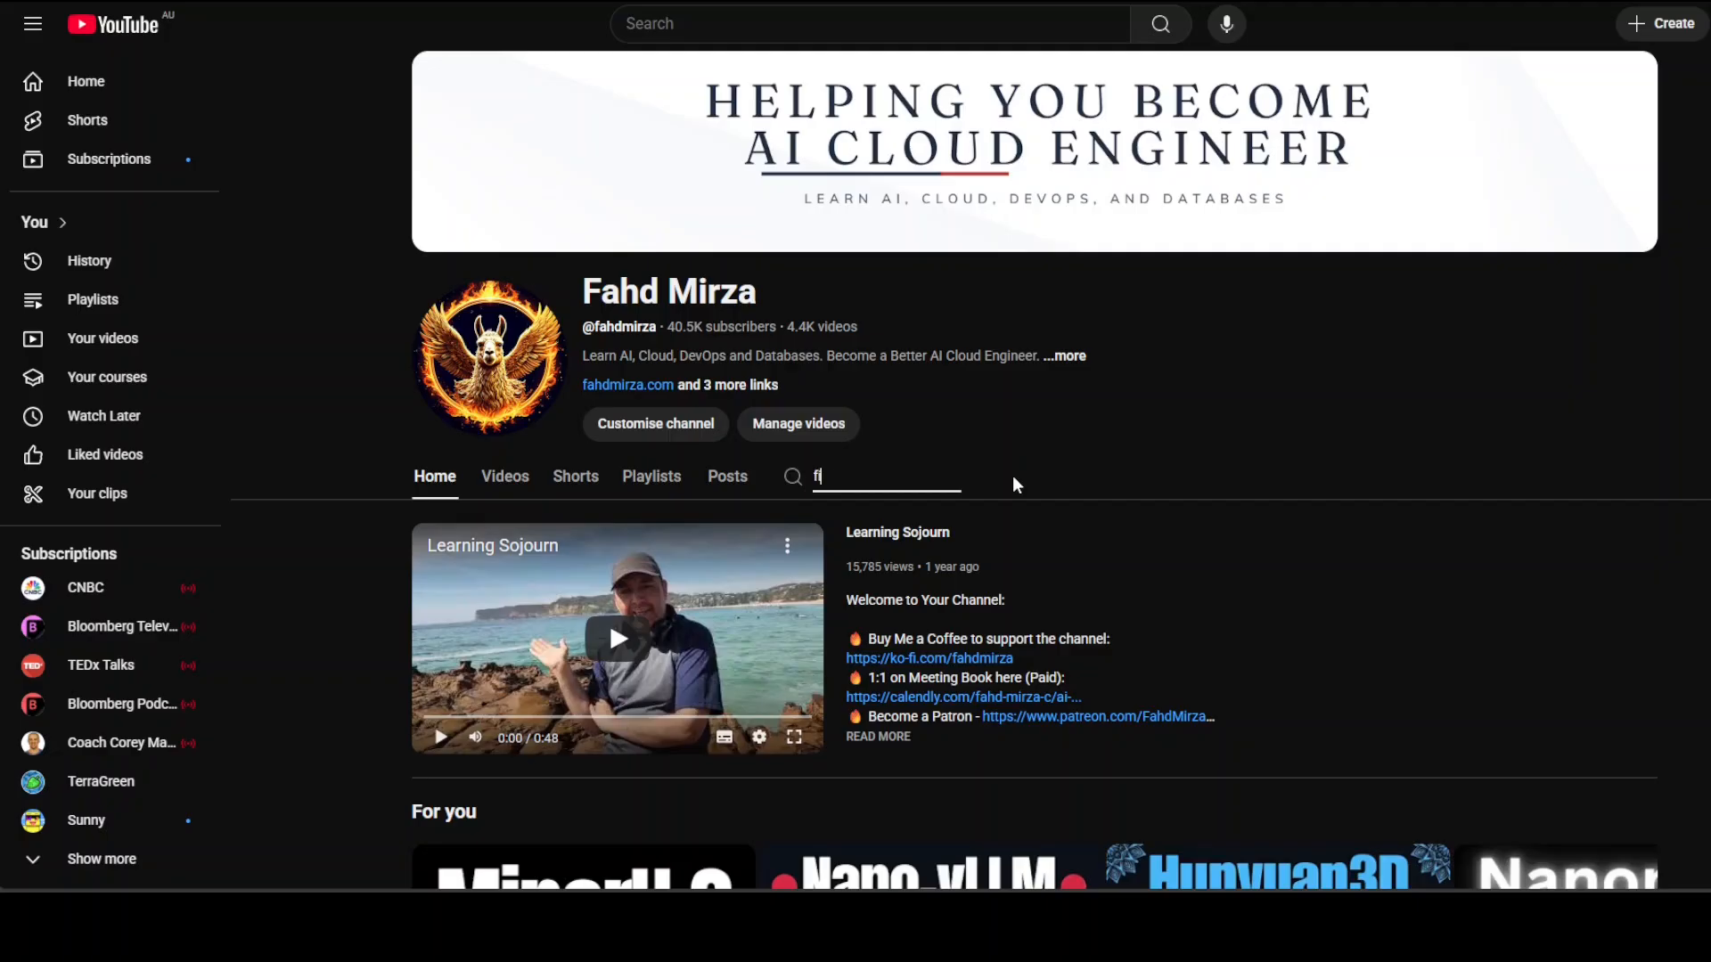
{"action": "type", "text": "ine-tuners"}
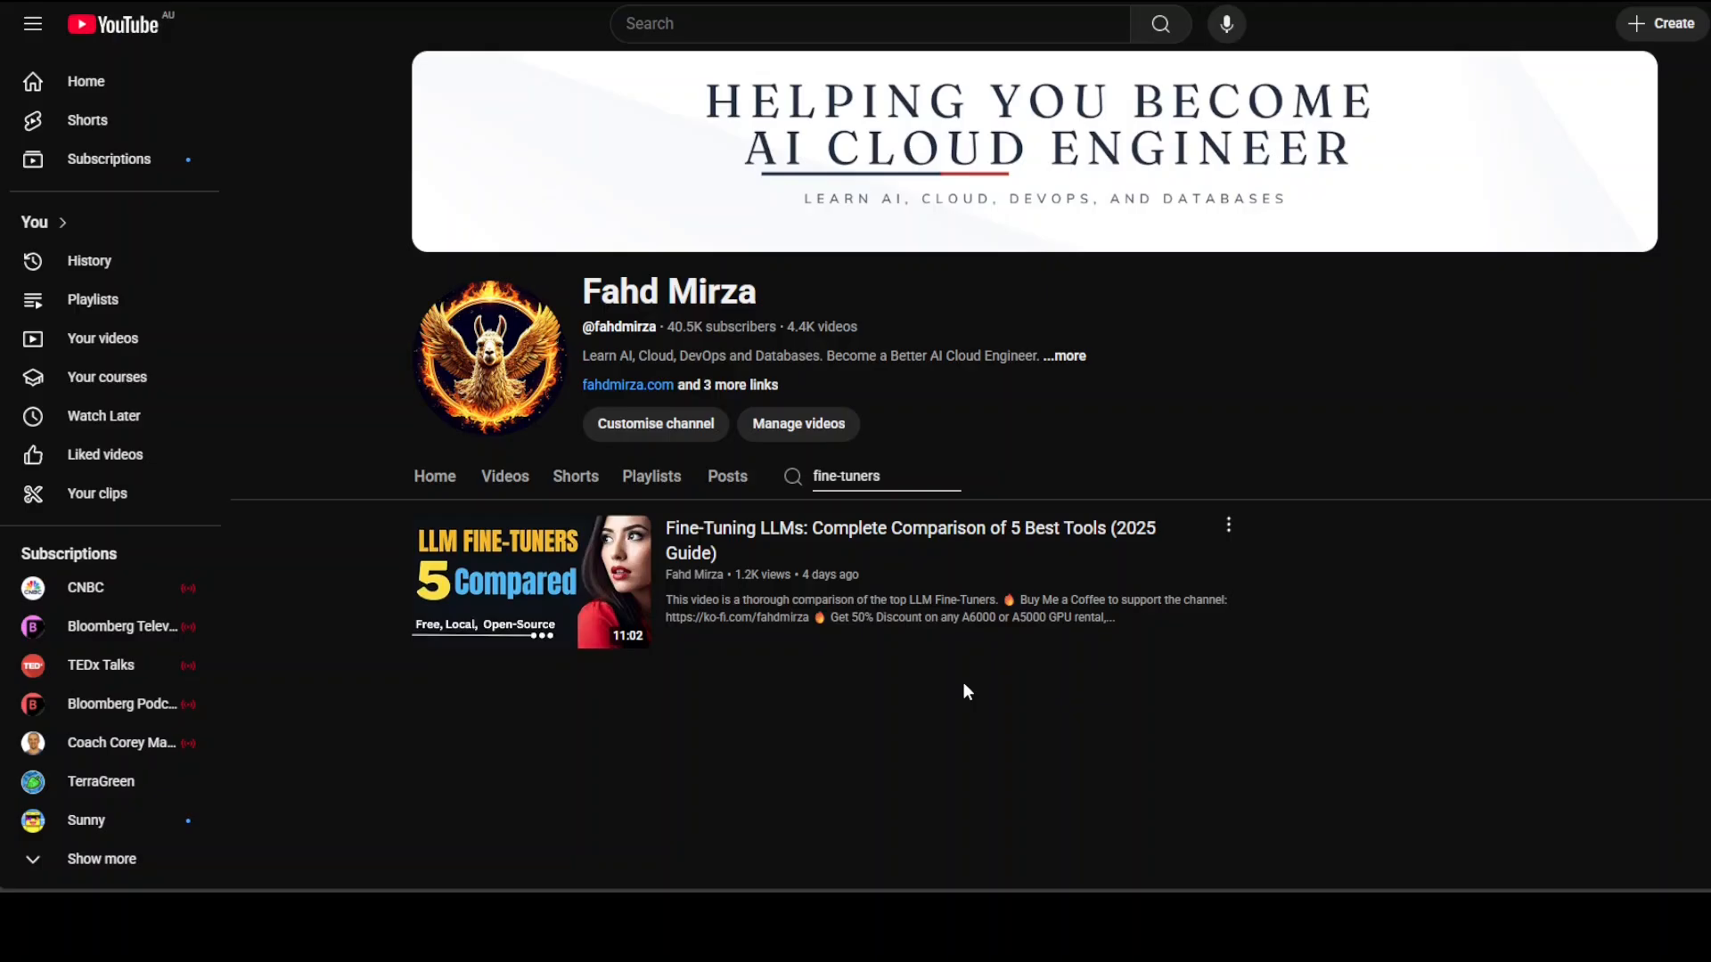
{"action": "mouse_move", "coordinate": [964, 692]}
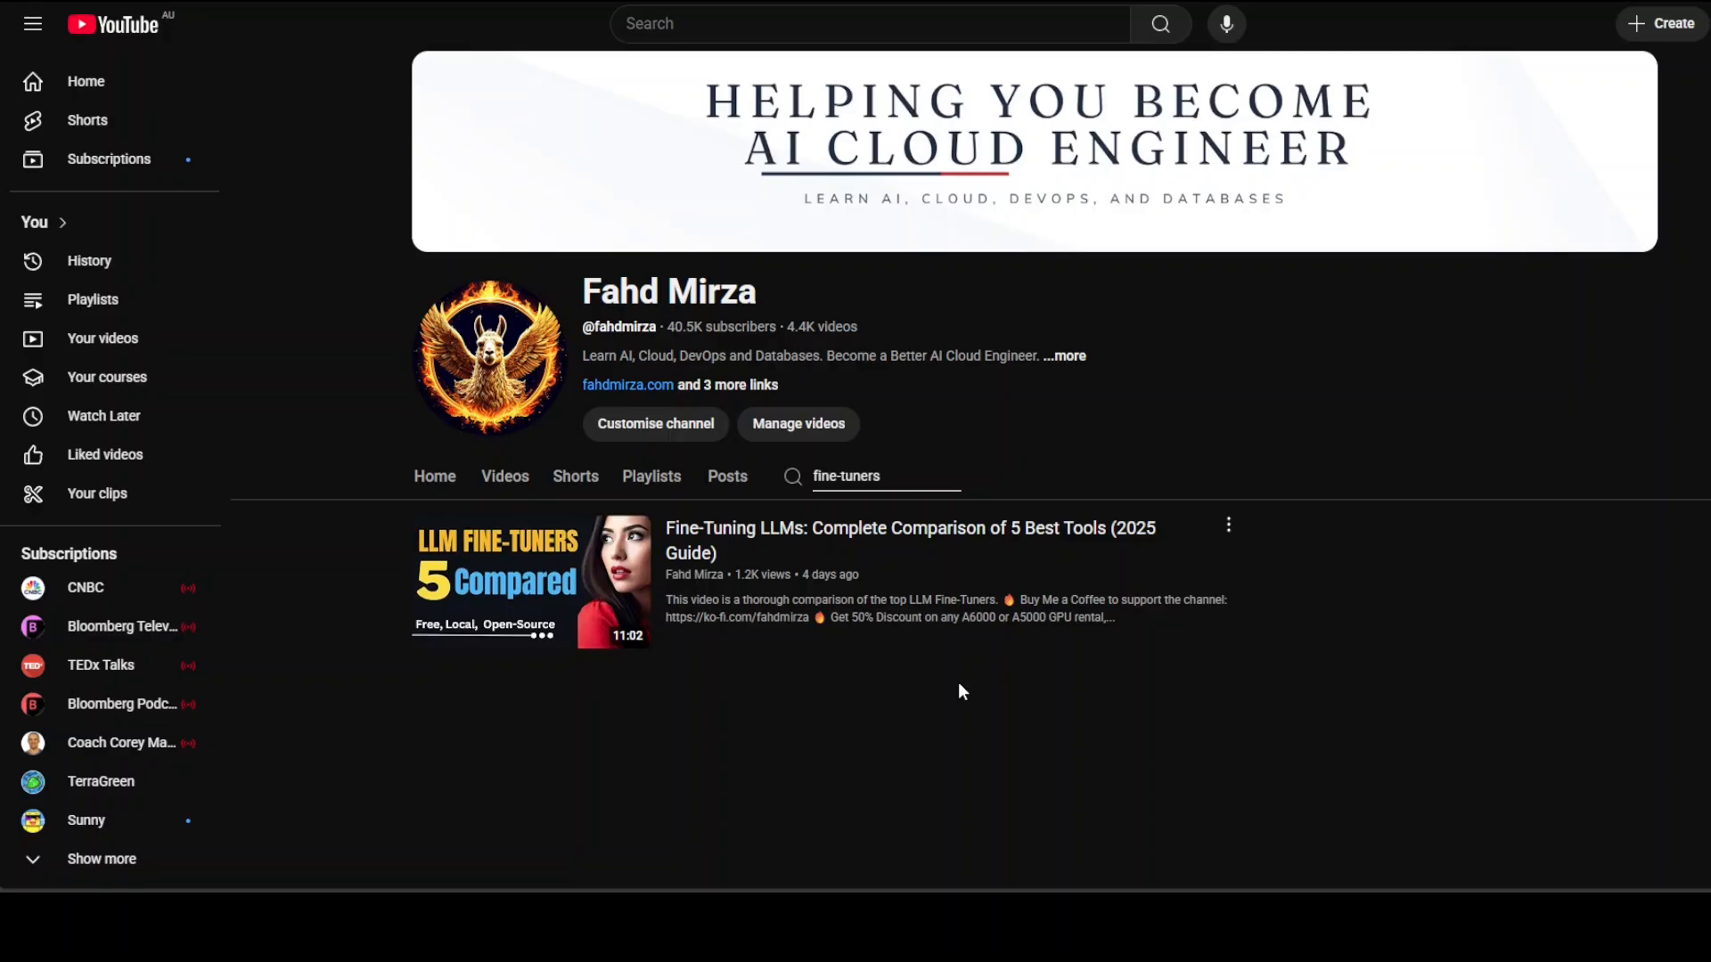
{"action": "mouse_move", "coordinate": [1063, 685]}
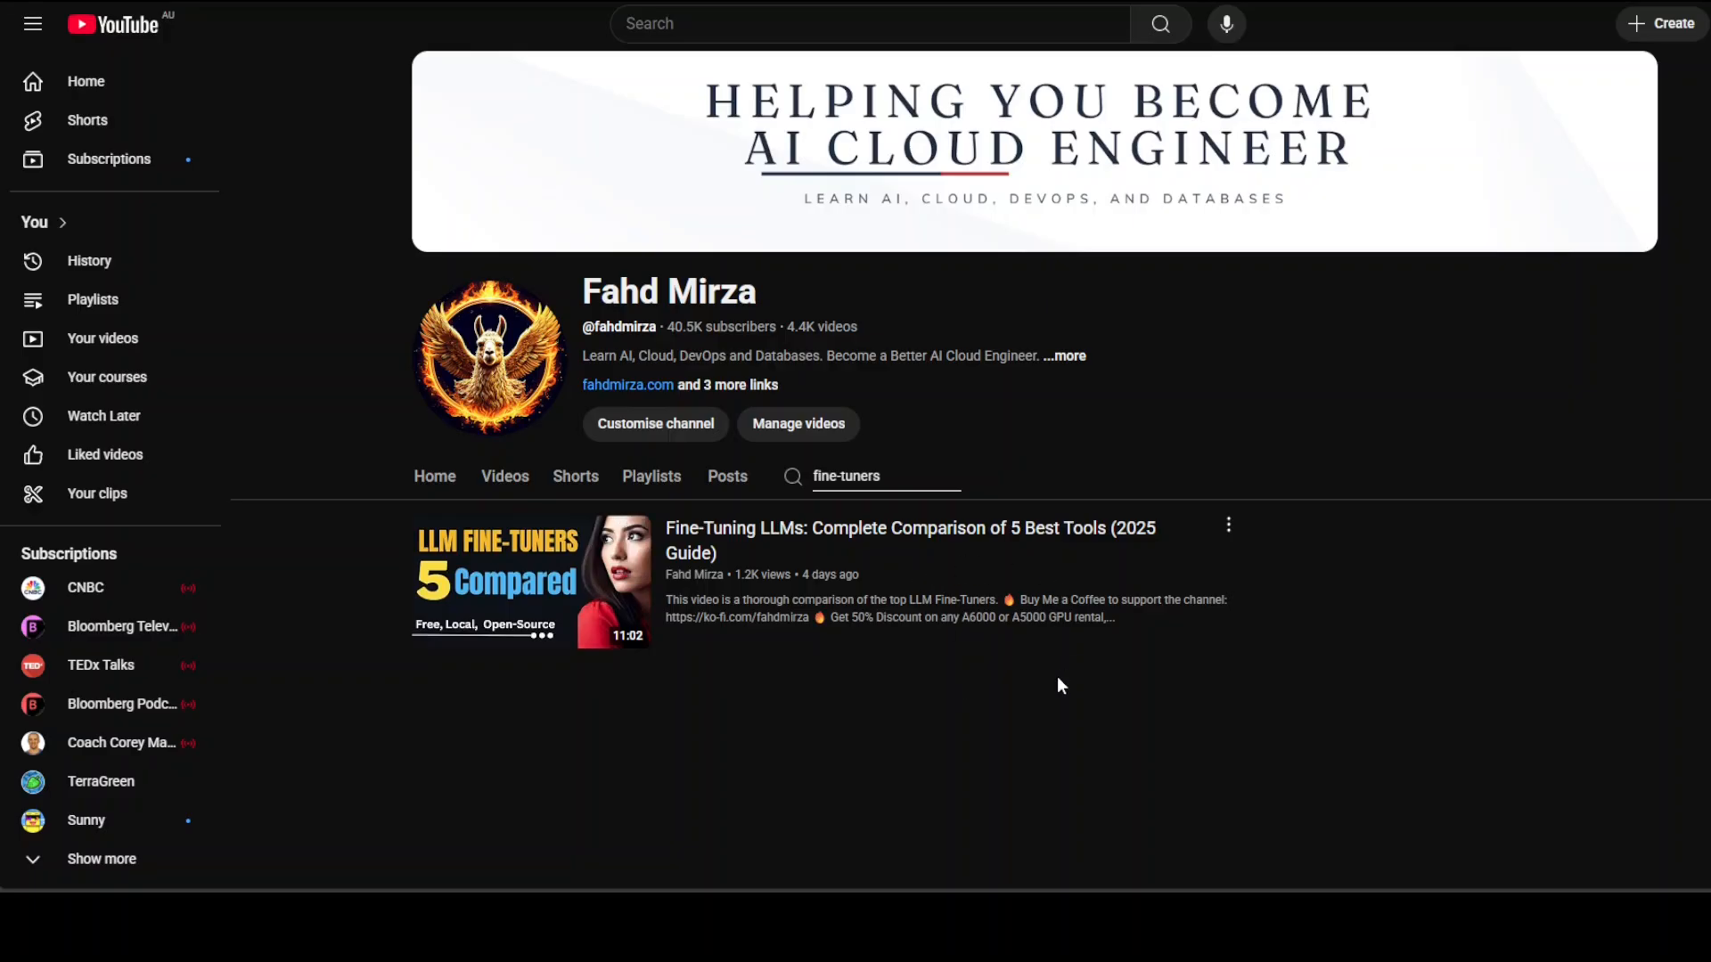
{"action": "mouse_move", "coordinate": [1026, 695]}
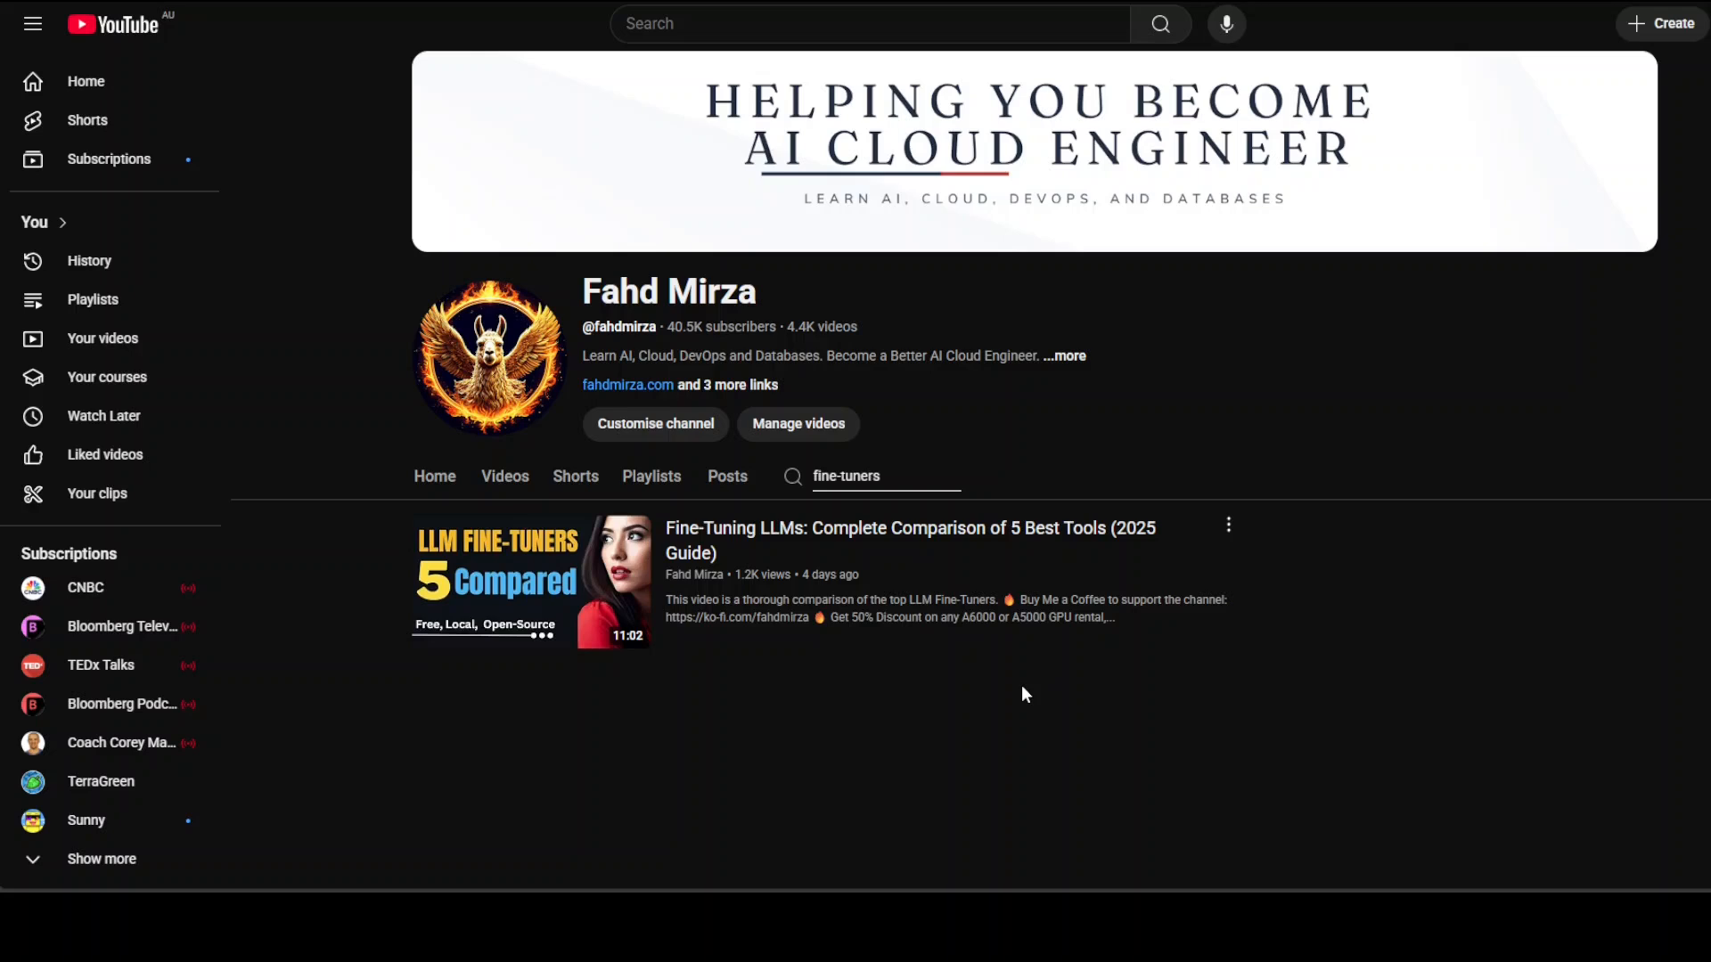
{"action": "mouse_move", "coordinate": [1017, 703]}
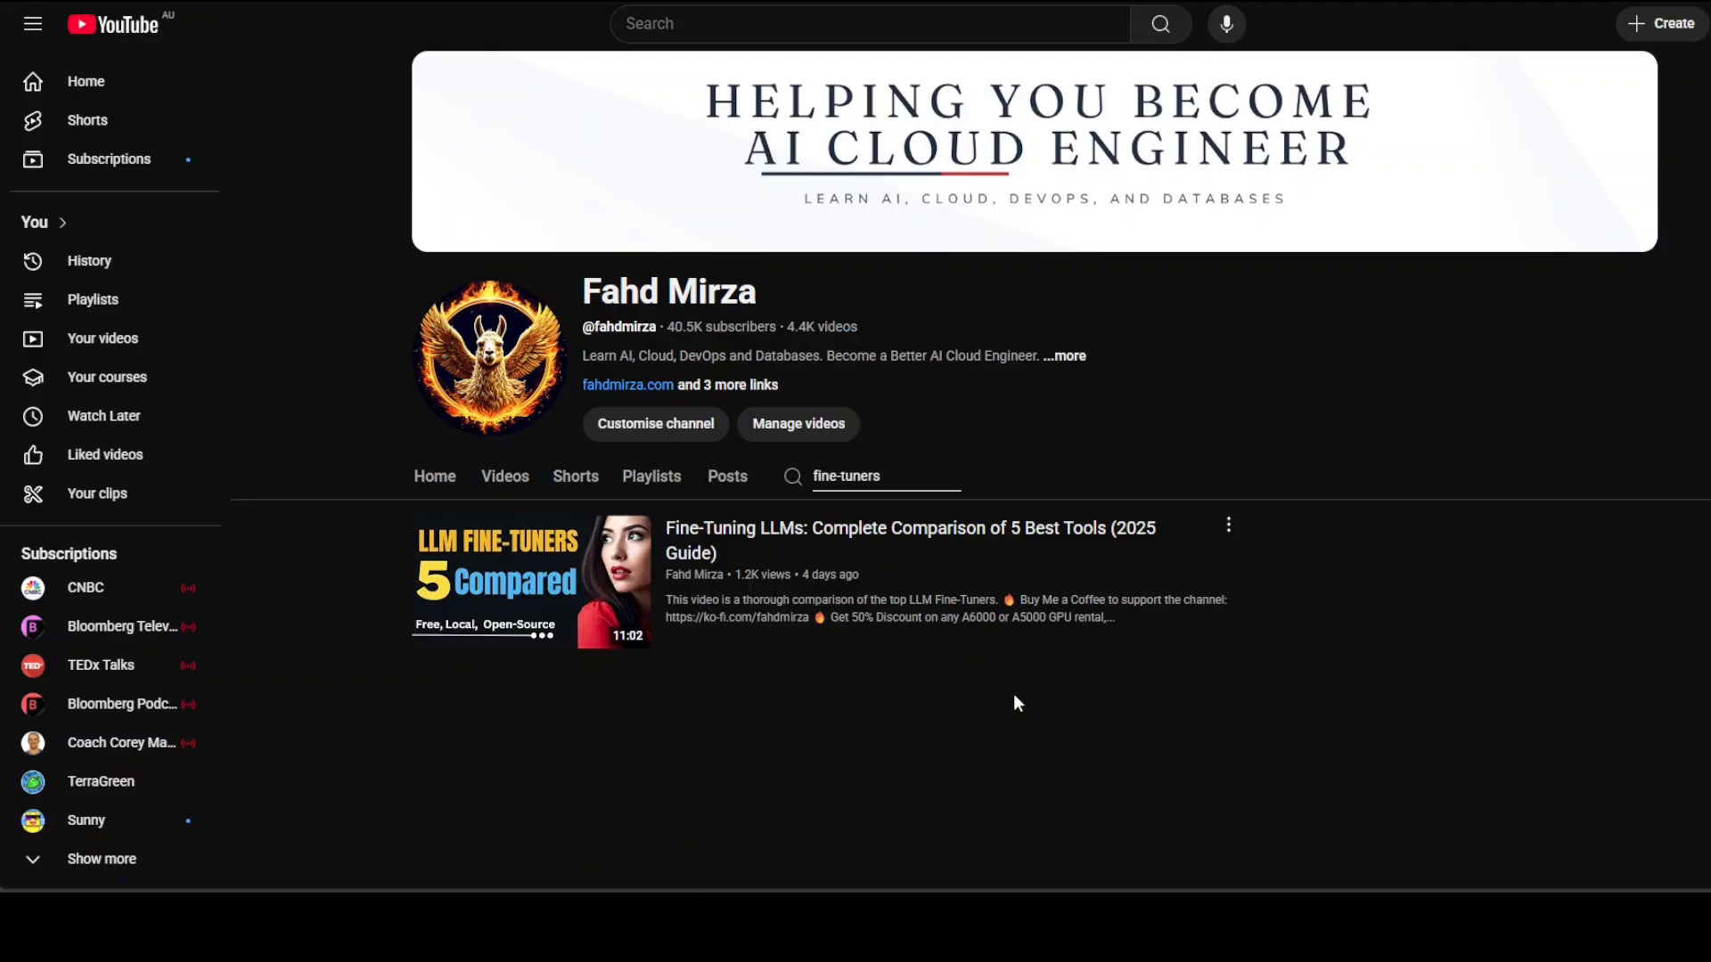
{"action": "mouse_move", "coordinate": [1473, 535]}
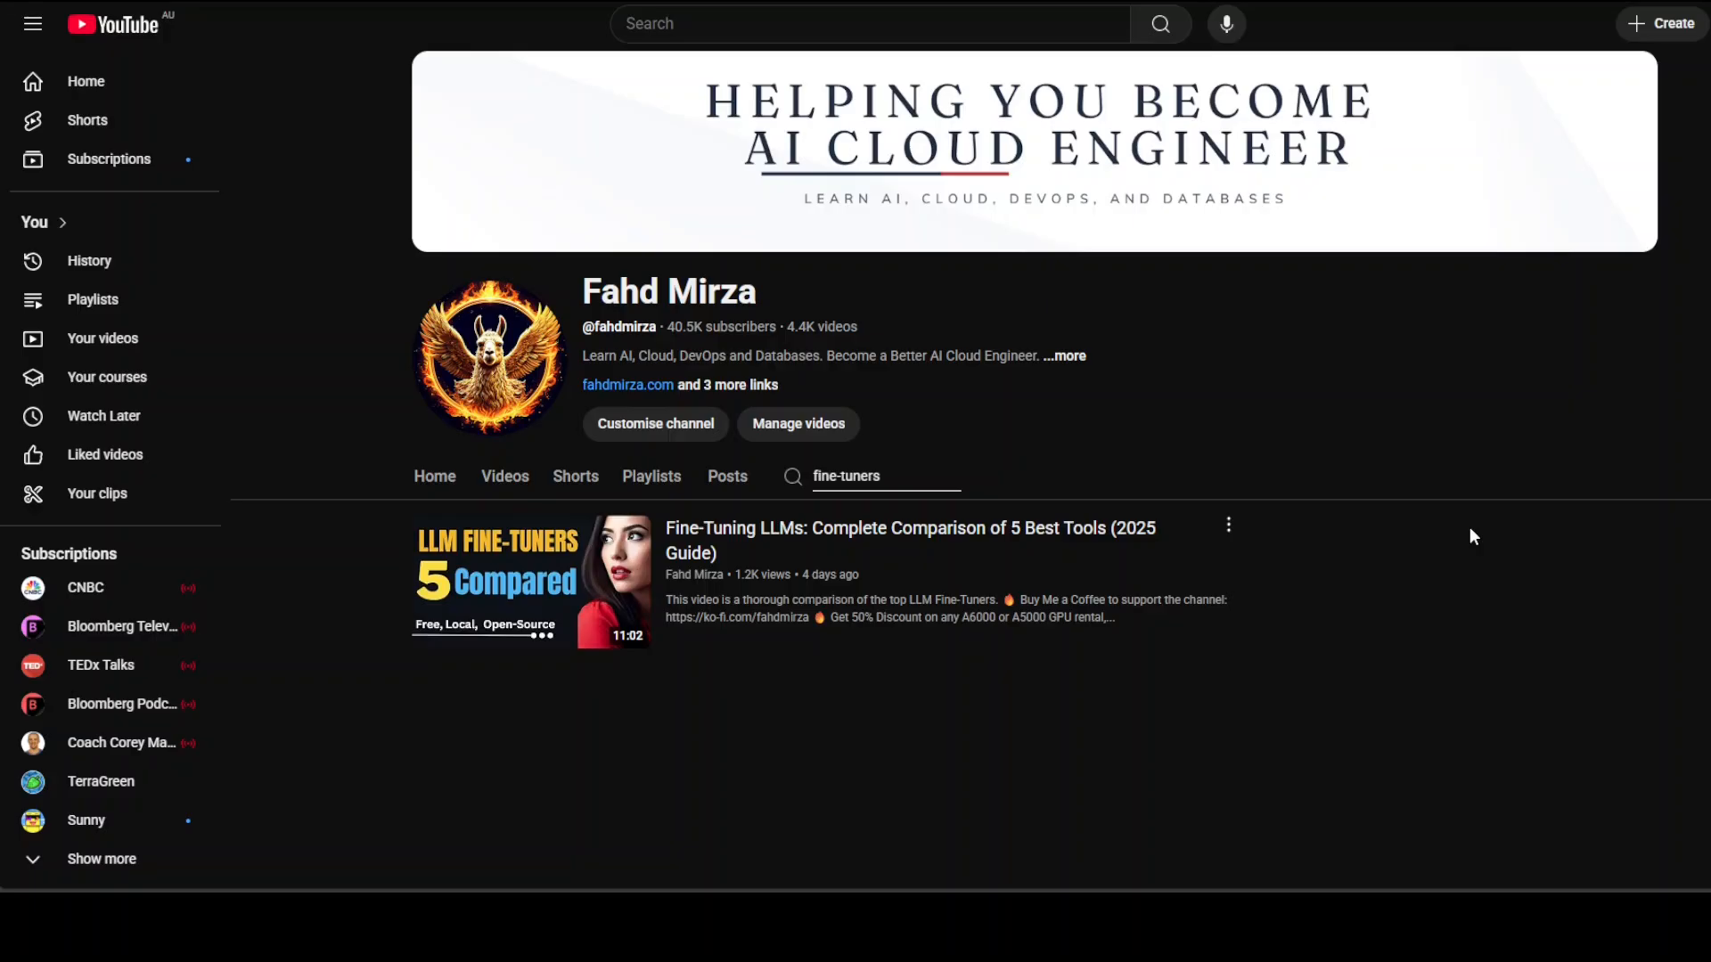
{"action": "mouse_move", "coordinate": [1445, 540]}
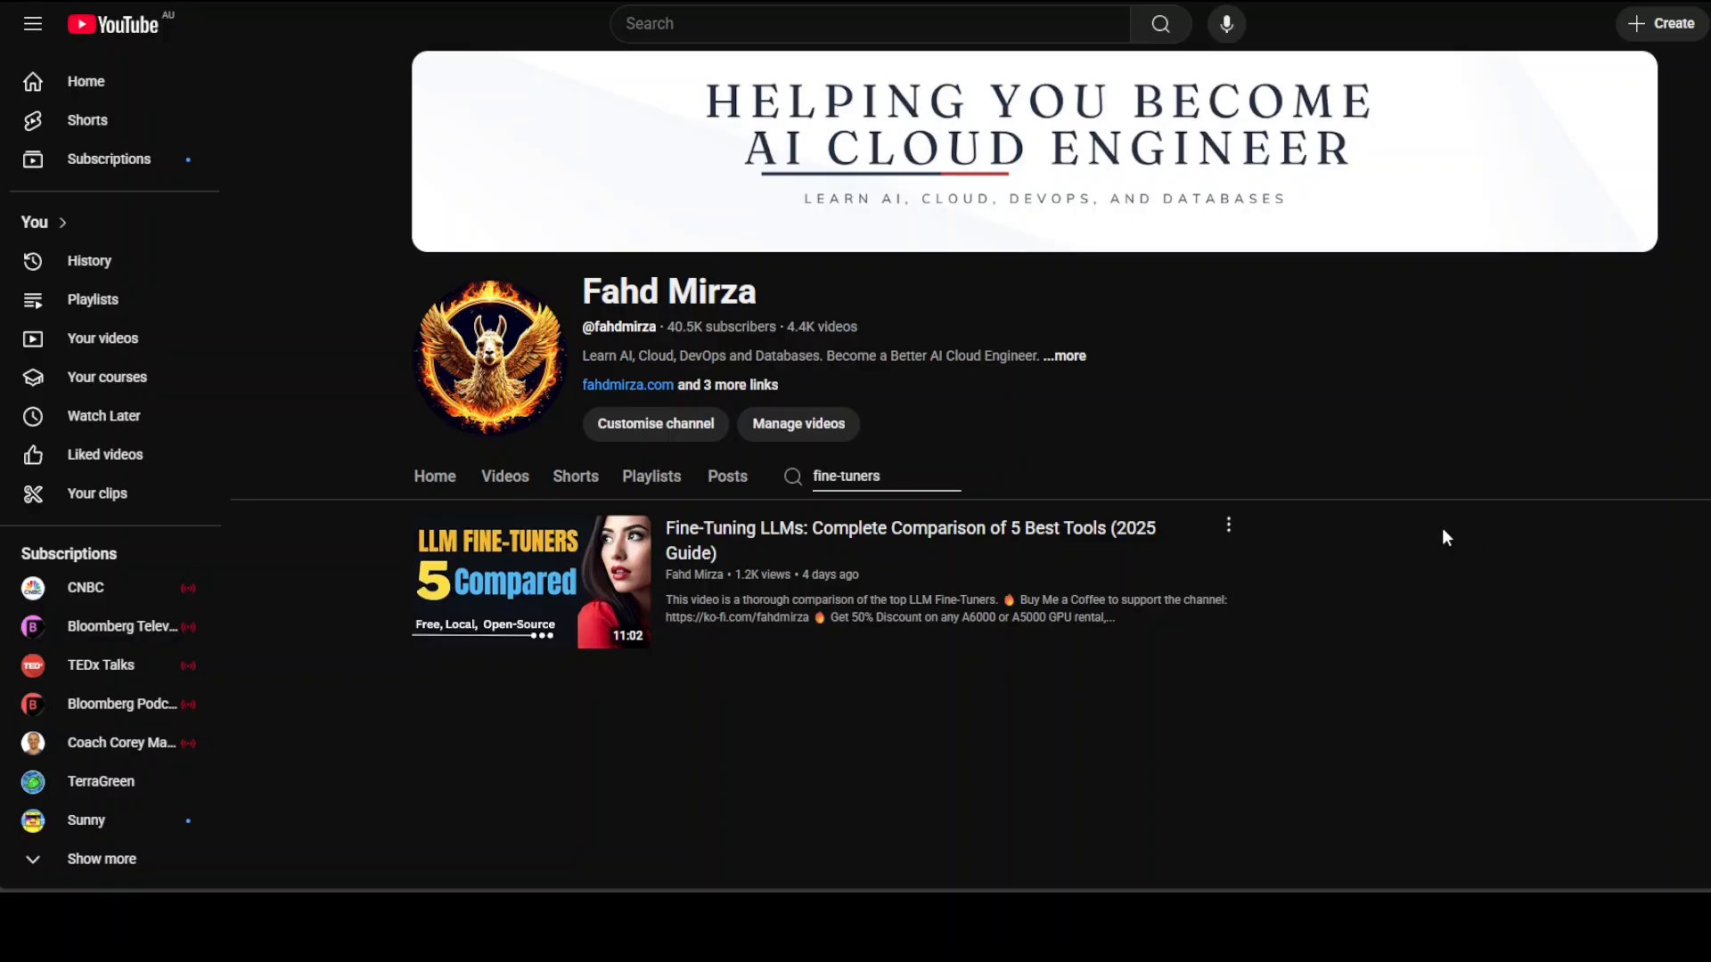